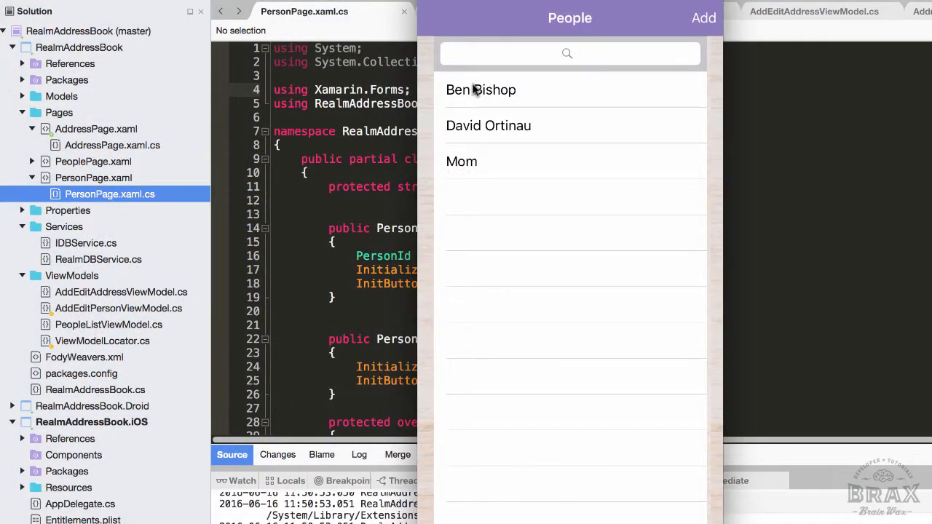
{"action": "left_click", "coordinate": [481, 90]}
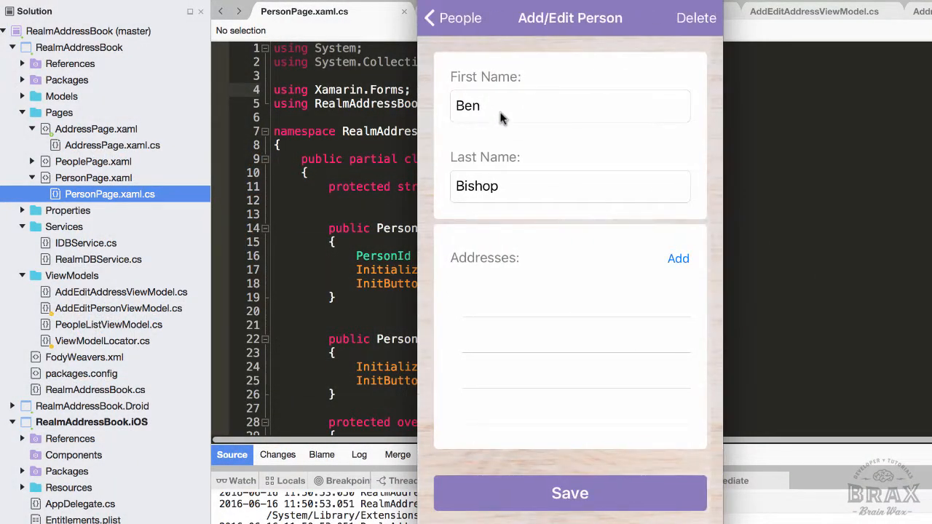
{"action": "mouse_move", "coordinate": [417, 244]}
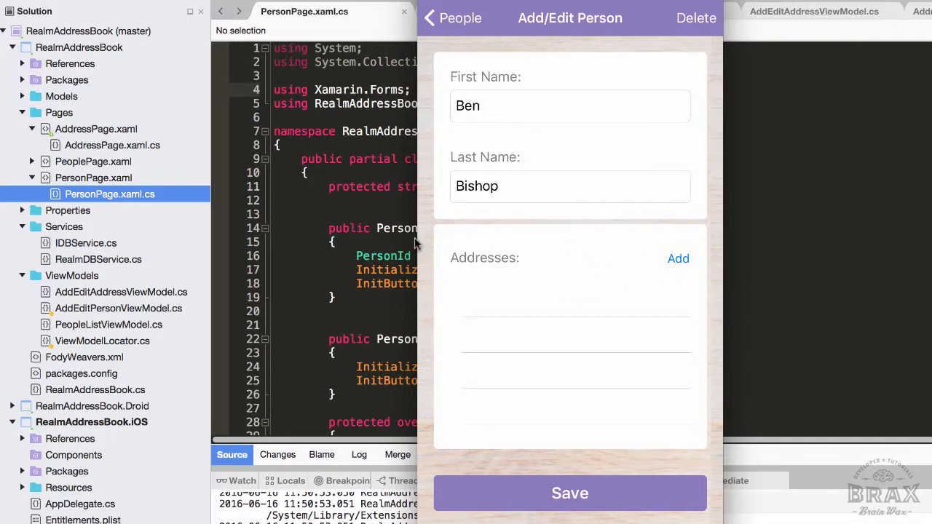
{"action": "mouse_move", "coordinate": [549, 235]}
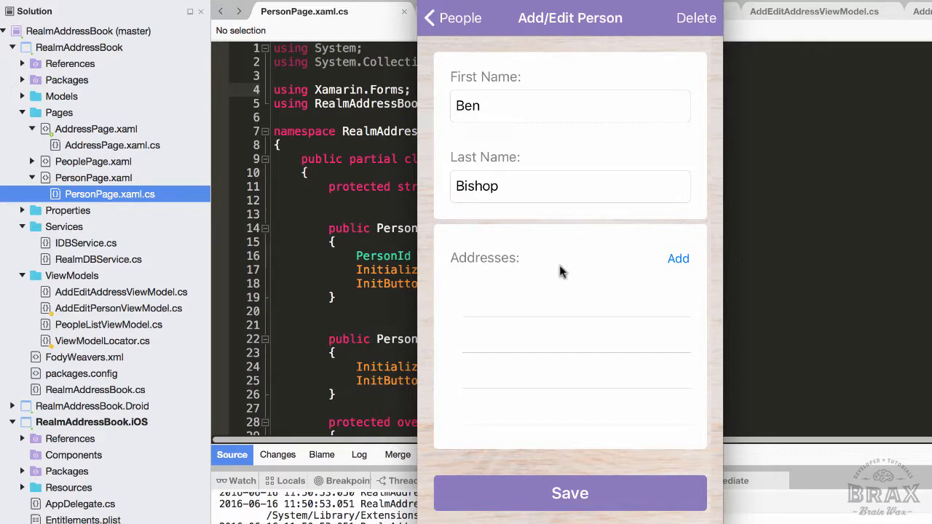
{"action": "mouse_move", "coordinate": [678, 259]}
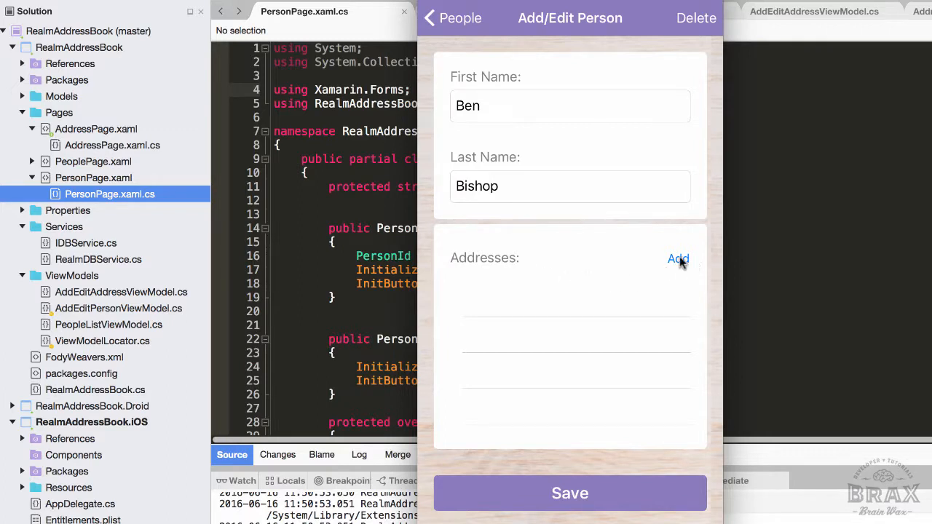
{"action": "left_click", "coordinate": [677, 258]}
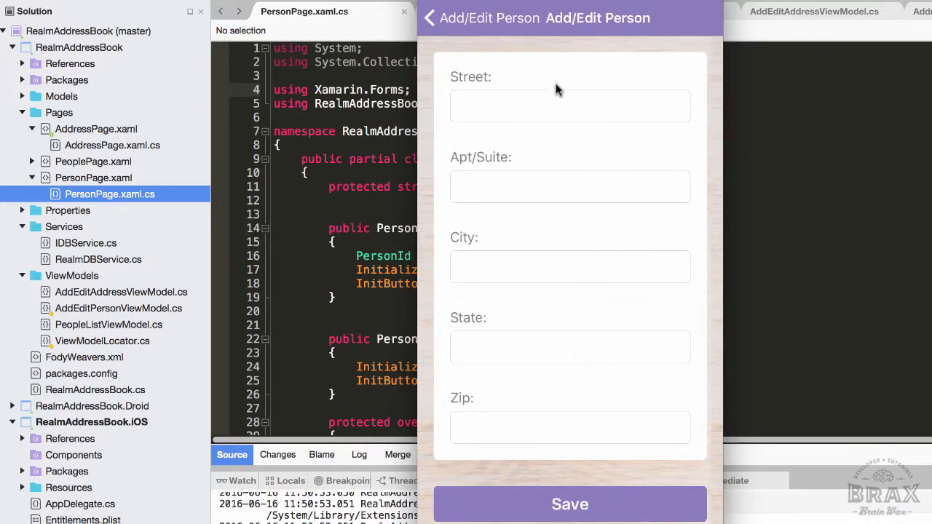
{"action": "mouse_move", "coordinate": [510, 236]}
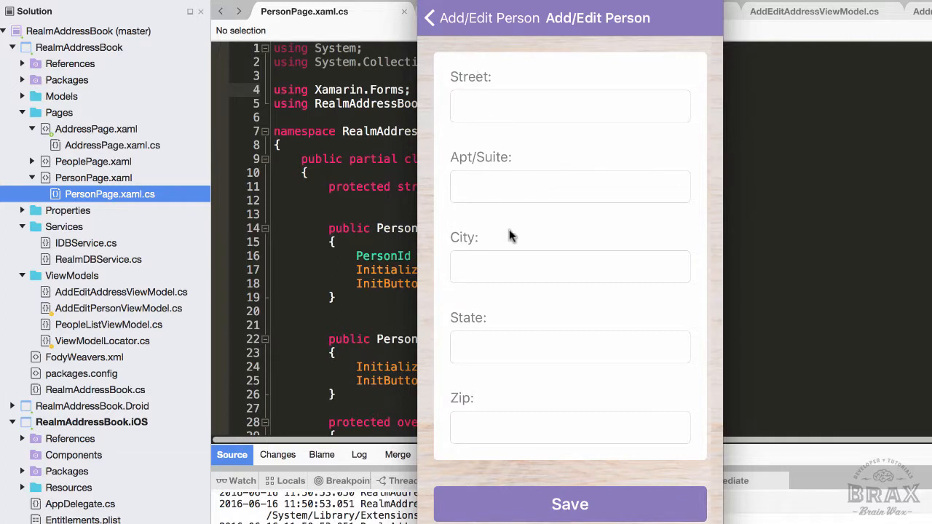
{"action": "mouse_move", "coordinate": [467, 151]}
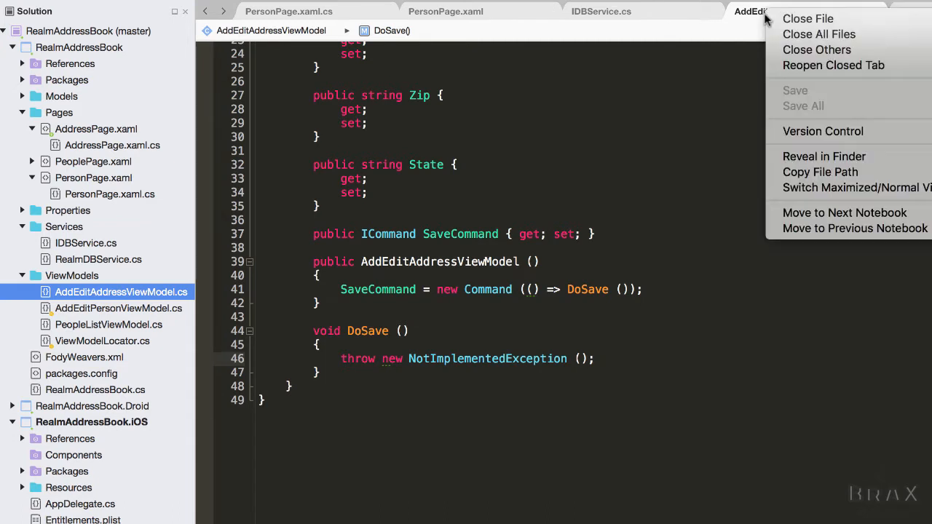
Close all files and open Models/Address.cs to view Street, SuiteApartment, City, Zip and State.
{"action": "left_click", "coordinate": [819, 34]}
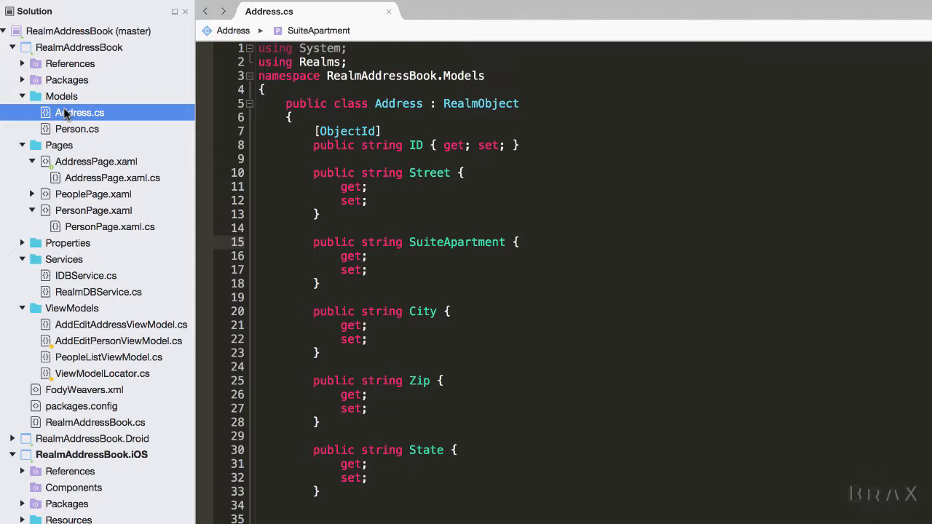
{"action": "left_click", "coordinate": [471, 242]}
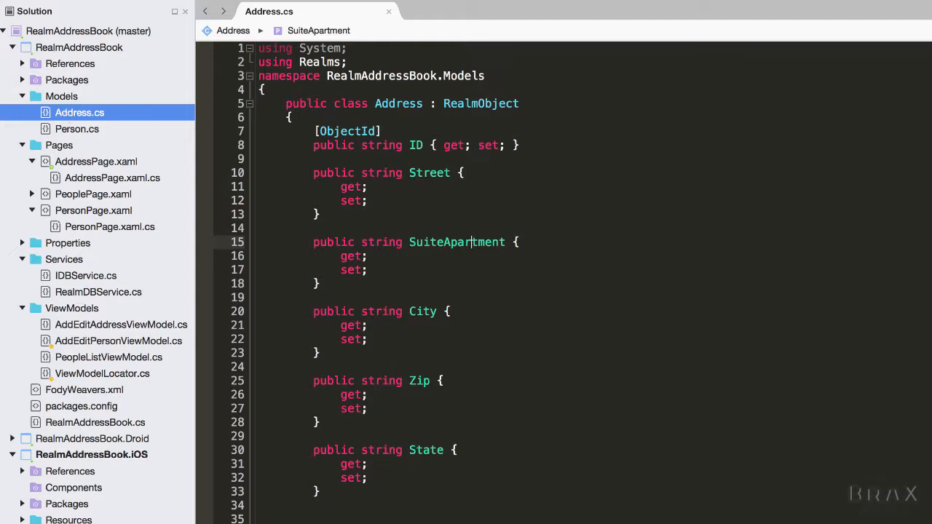
{"action": "left_click", "coordinate": [416, 145]}
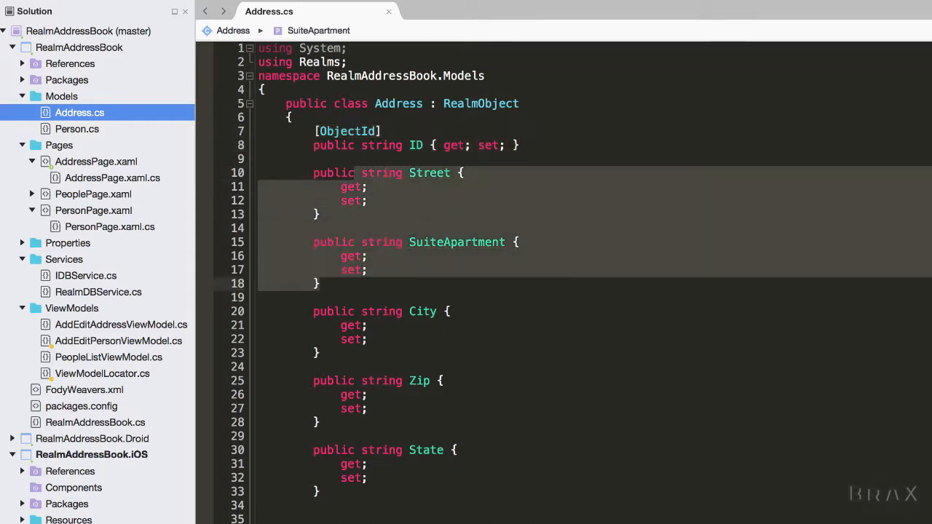
Add 'public RealmList<Address> Addresses { get; set; }' below FullName in Person.cs and save.
{"action": "left_click", "coordinate": [77, 128]}
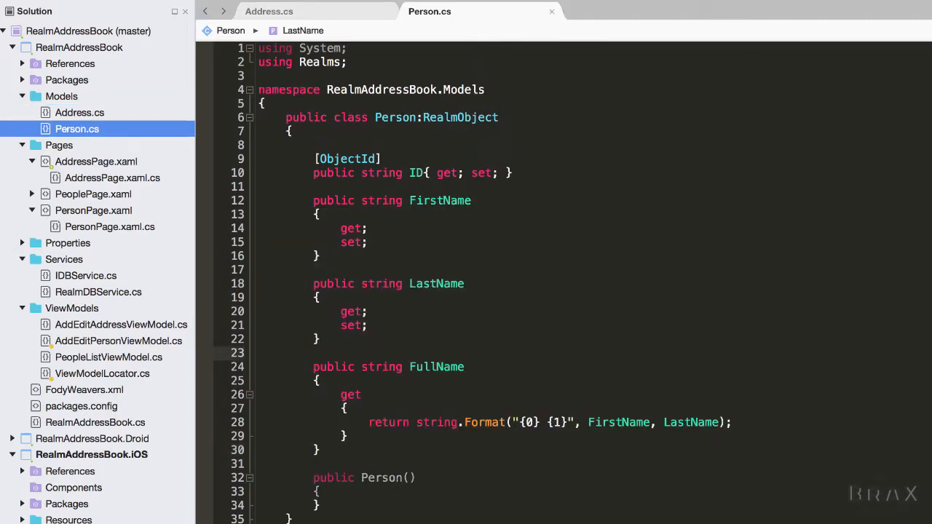
{"action": "key", "text": "enter"}
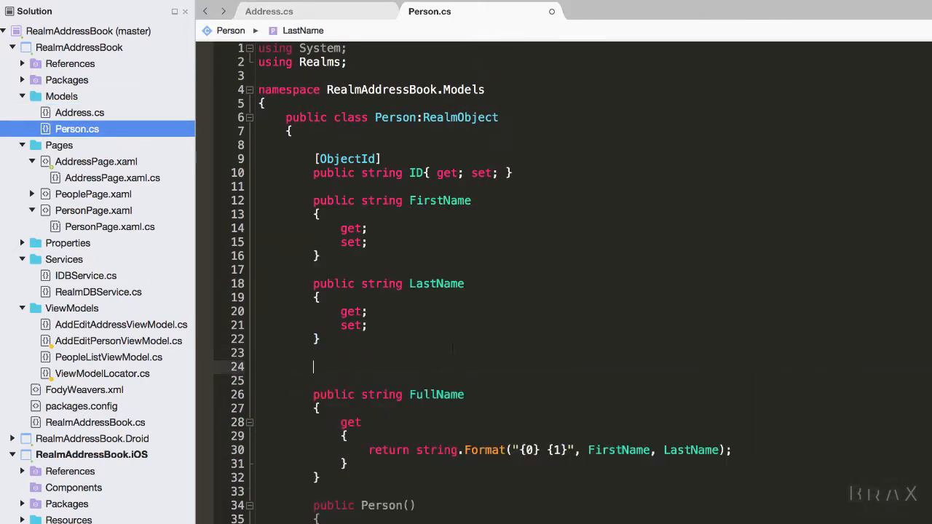
{"action": "scroll", "scroll_direction": "down", "scroll_amount": 3}
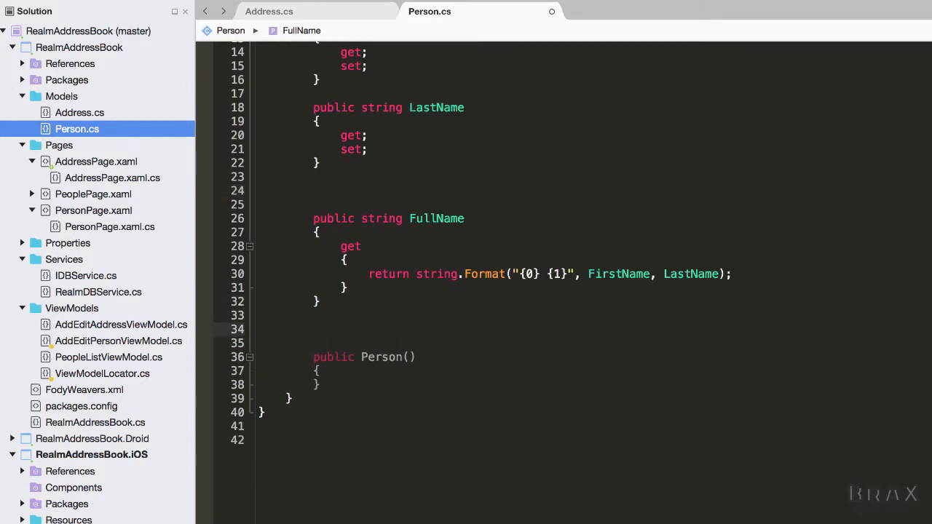
{"action": "type", "text": "public"}
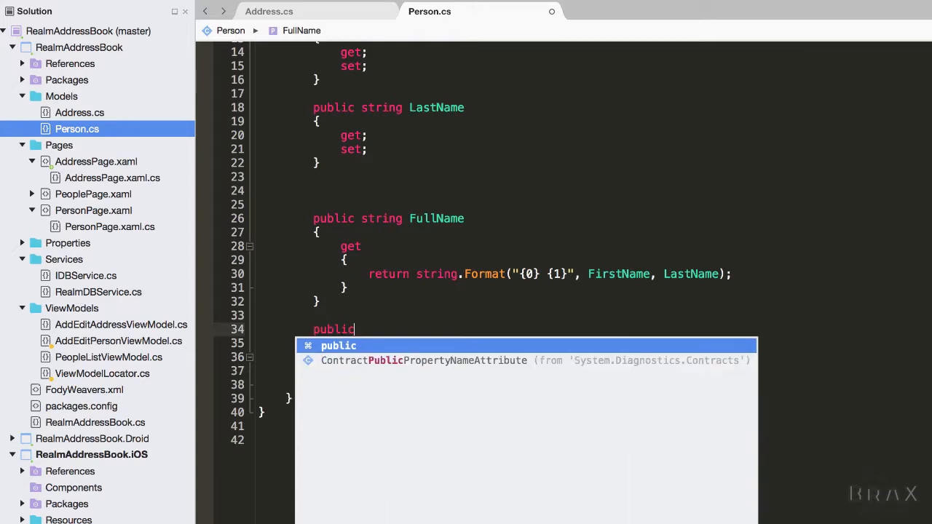
{"action": "type", "text": "REalmli"}
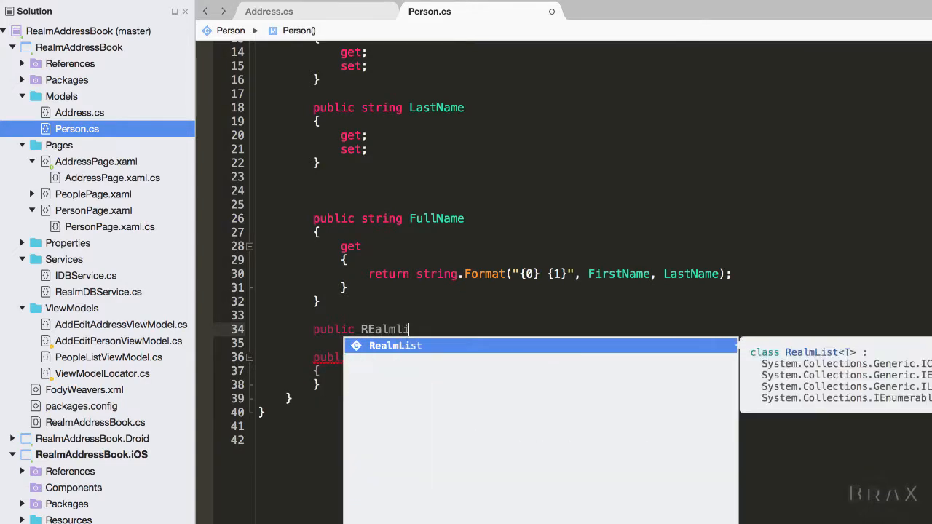
{"action": "type", "text": "<Address> Addresses {"}
{"action": "type", "text": "get"}
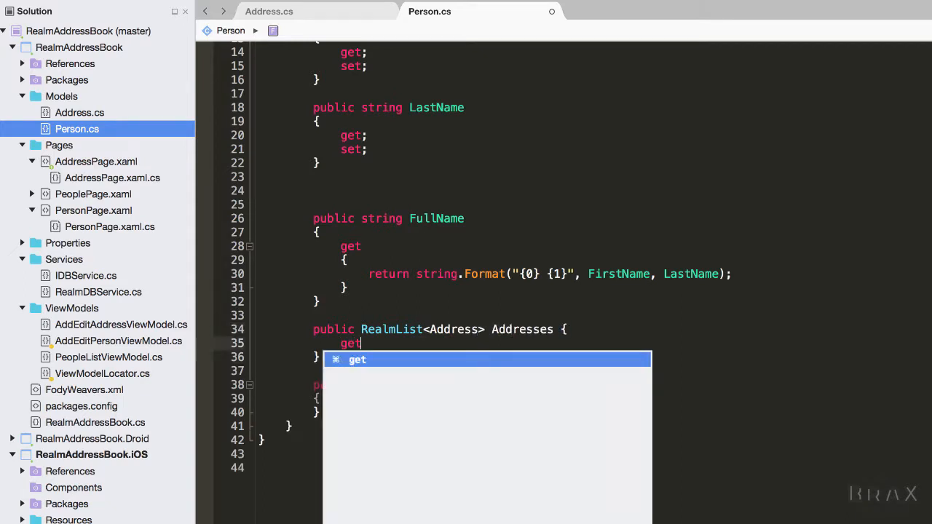
{"action": "key", "text": "cmd+s"}
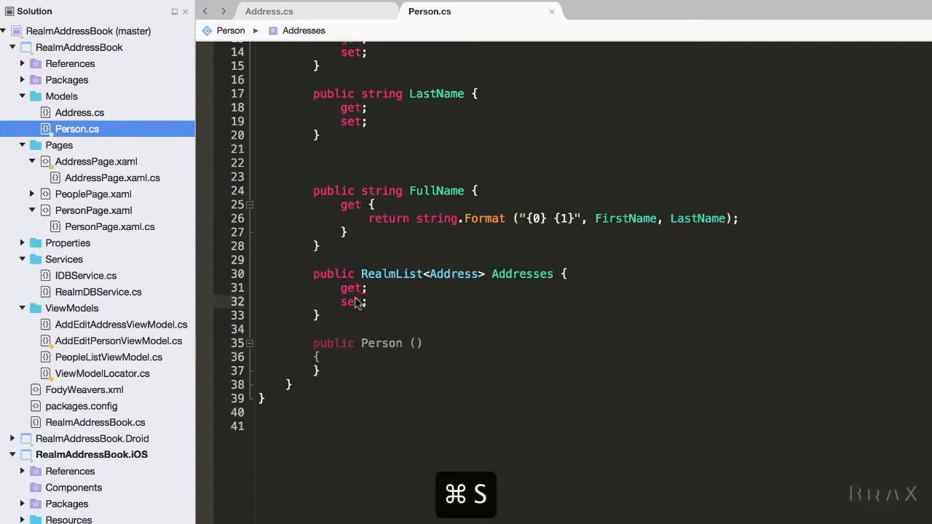
{"action": "key", "text": "cmd+s"}
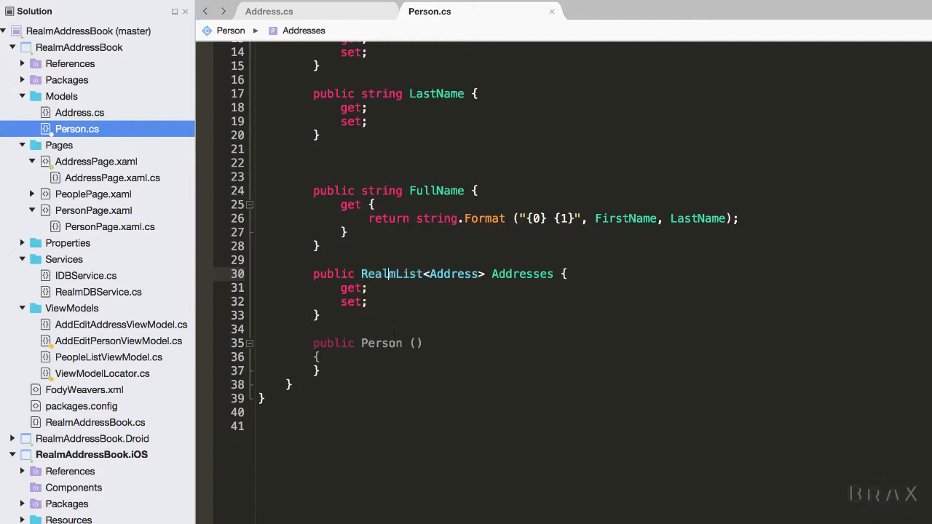
Close all files, add 'bool SaveAddress(string personId, street, ..., state)' to IDBService, and save.
{"action": "right_click", "coordinate": [429, 11]}
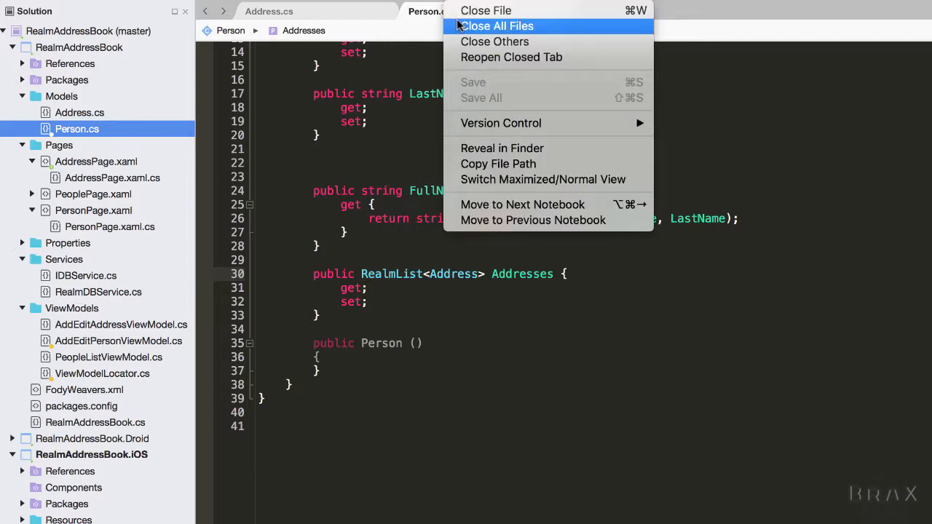
{"action": "left_click", "coordinate": [497, 25]}
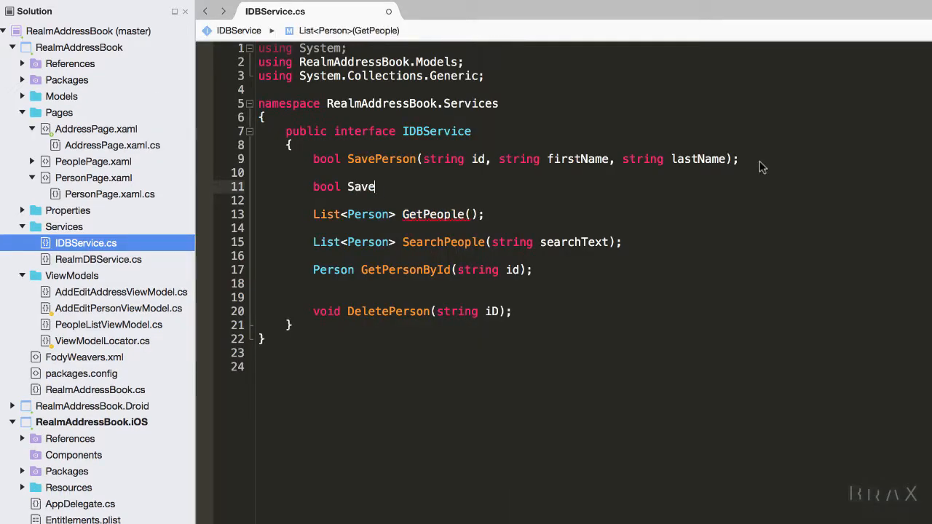
{"action": "type", "text": "Address(string personId,"}
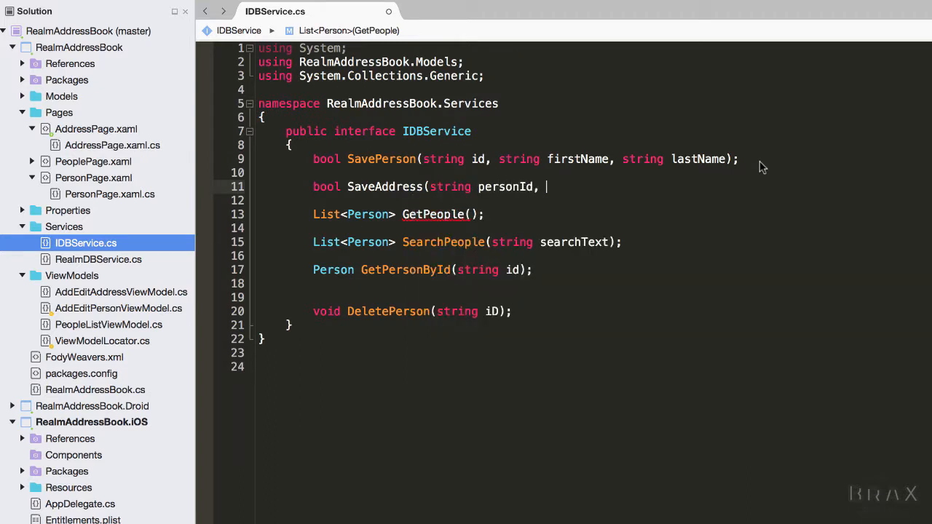
{"action": "type", "text": "string"}
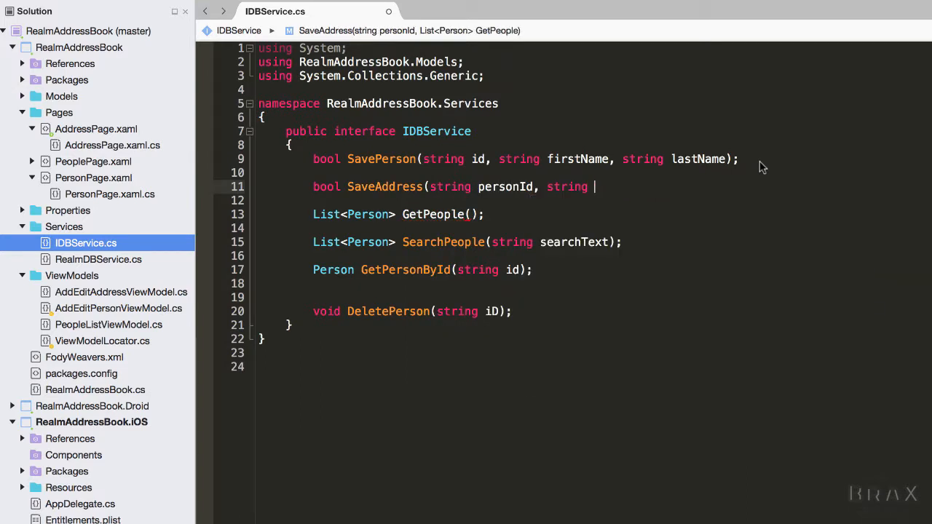
{"action": "type", "text": "street, string suiteApartment, string city, string"}
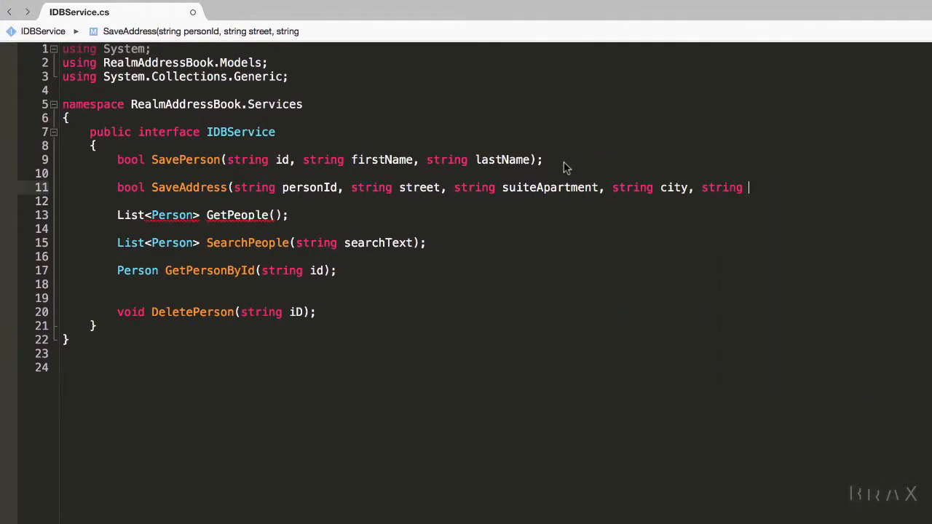
{"action": "type", "text": "zip, string"}
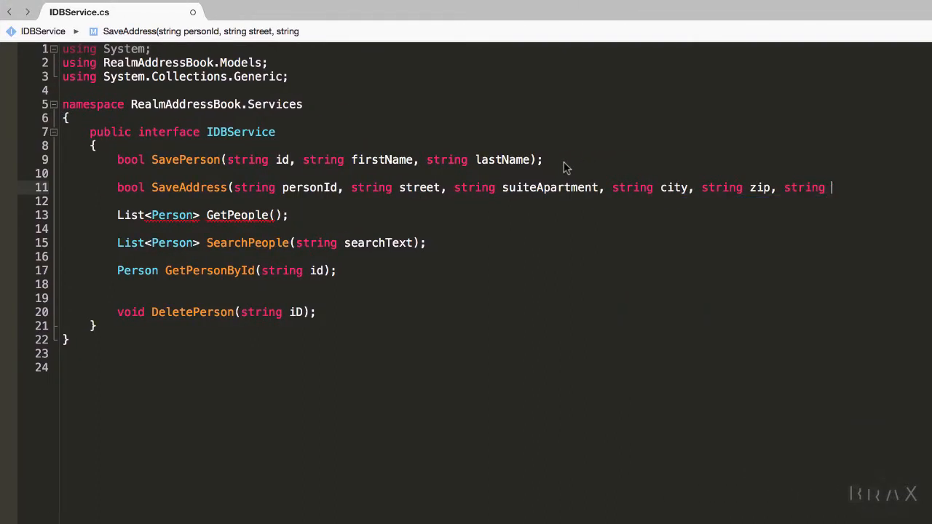
{"action": "key", "text": "cmd+s"}
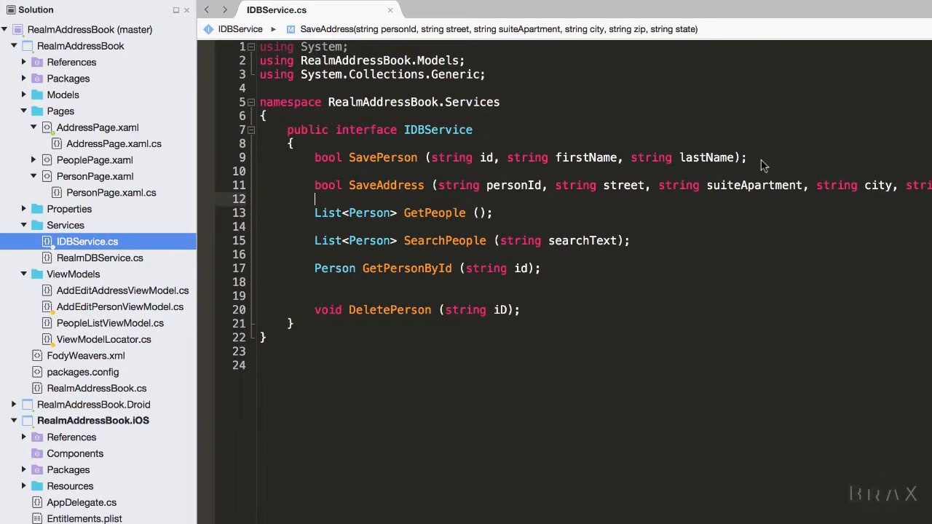
Give the AddEditAddressViewModel constructor an 'IDBService dbService' parameter stored in readonly field DBService.
{"action": "left_click", "coordinate": [123, 290]}
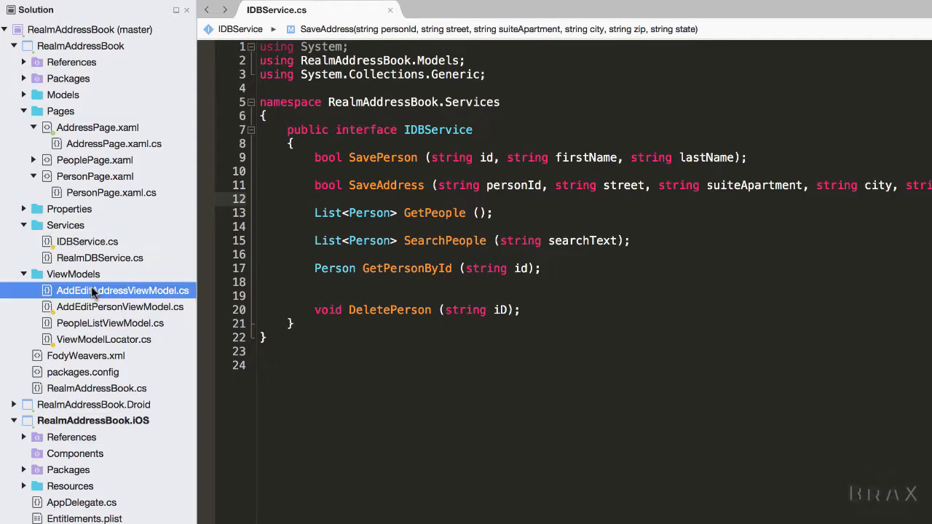
{"action": "double_click", "coordinate": [122, 290]}
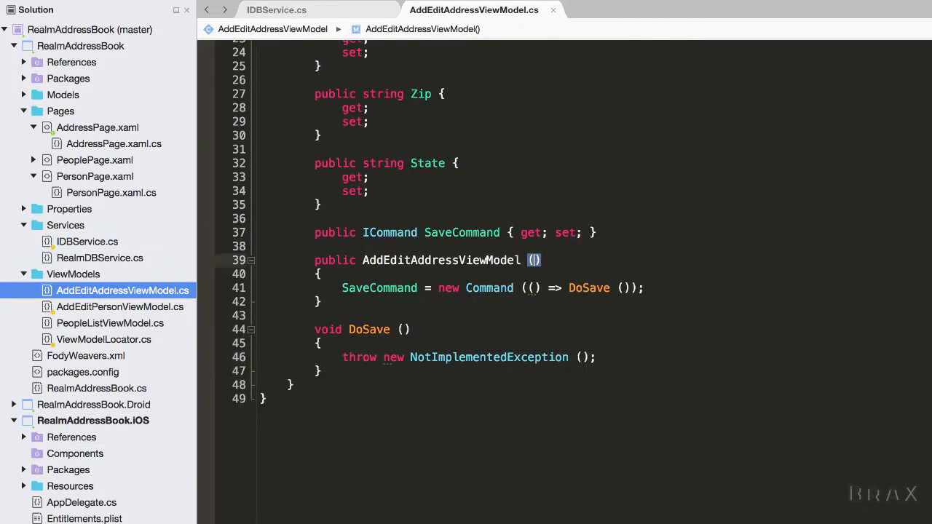
{"action": "type", "text": "IDBService db"}
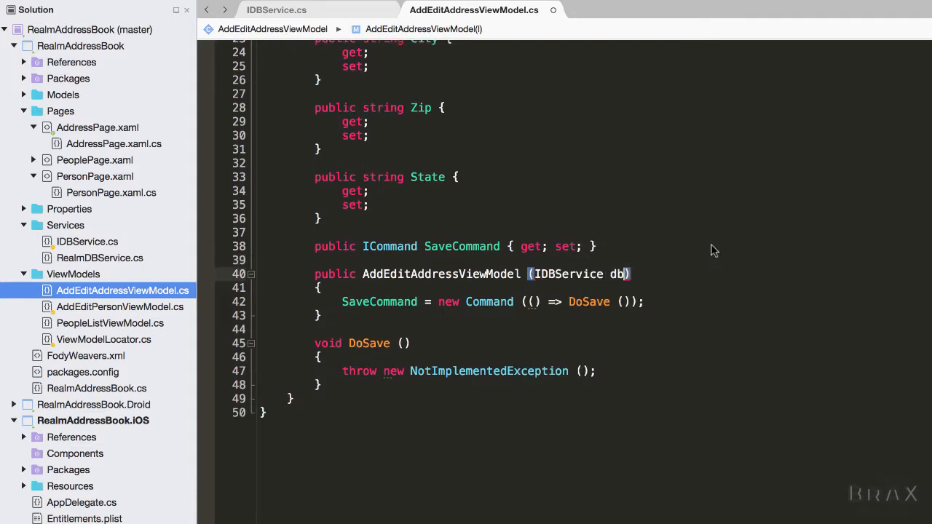
{"action": "key", "text": "cmd+s"}
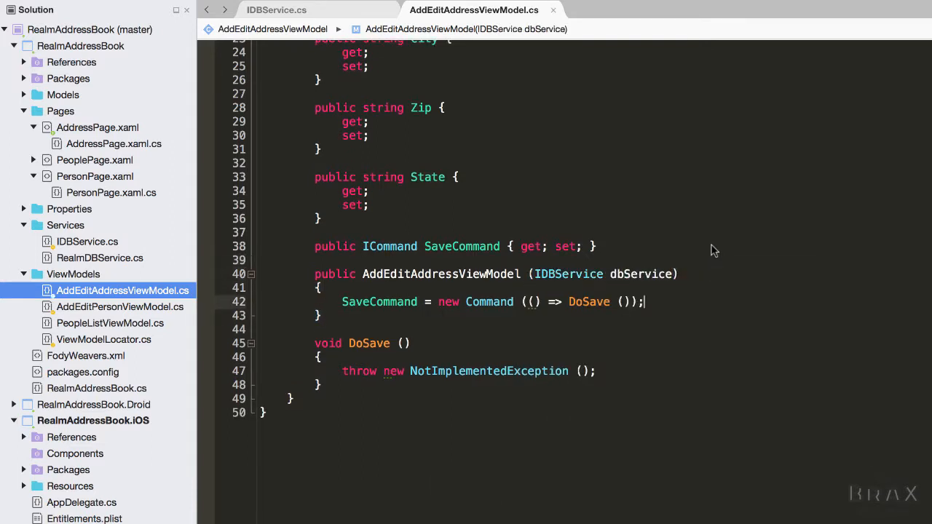
{"action": "type", "text": "DBService ="}
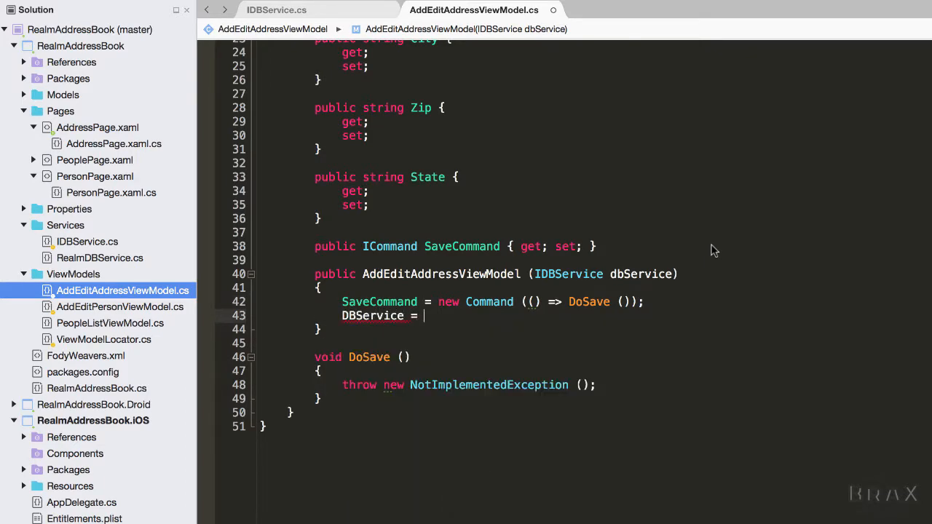
{"action": "type", "text": "debser"}
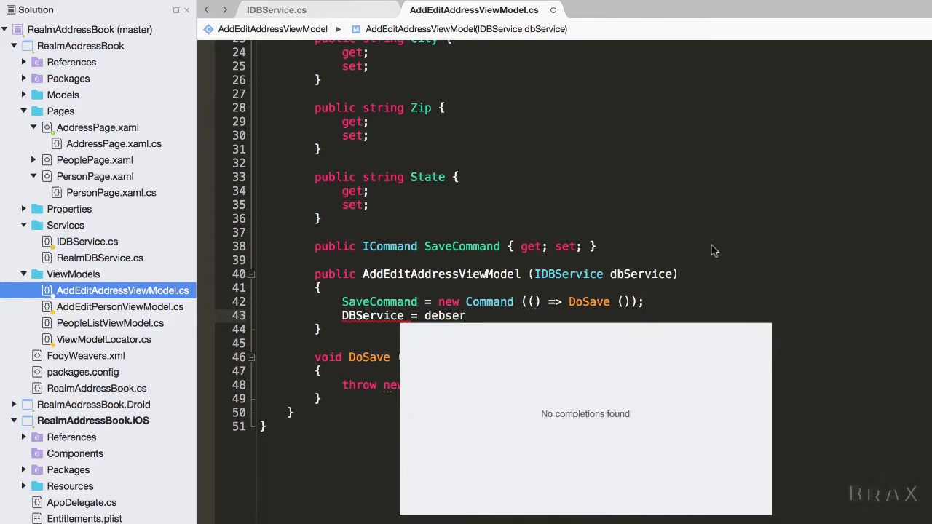
{"action": "key", "text": "cmd+s"}
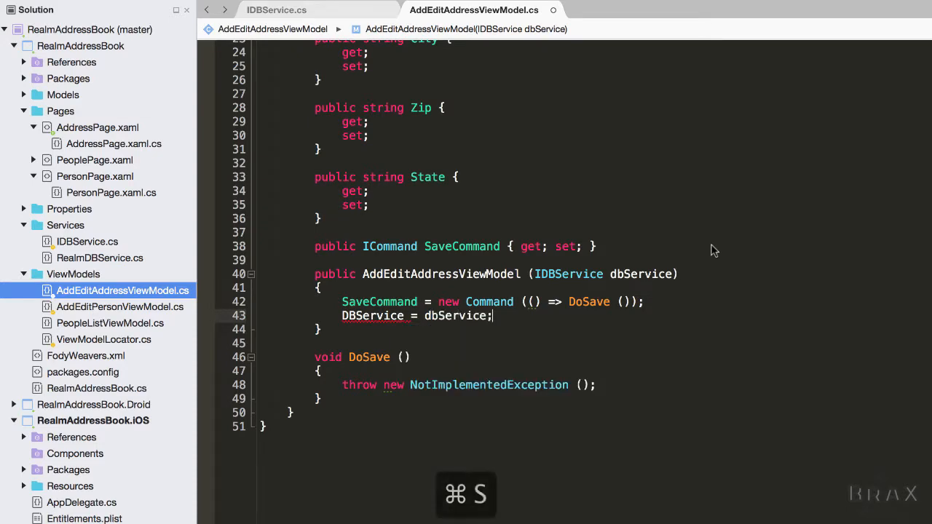
{"action": "key", "text": "alt+return"}
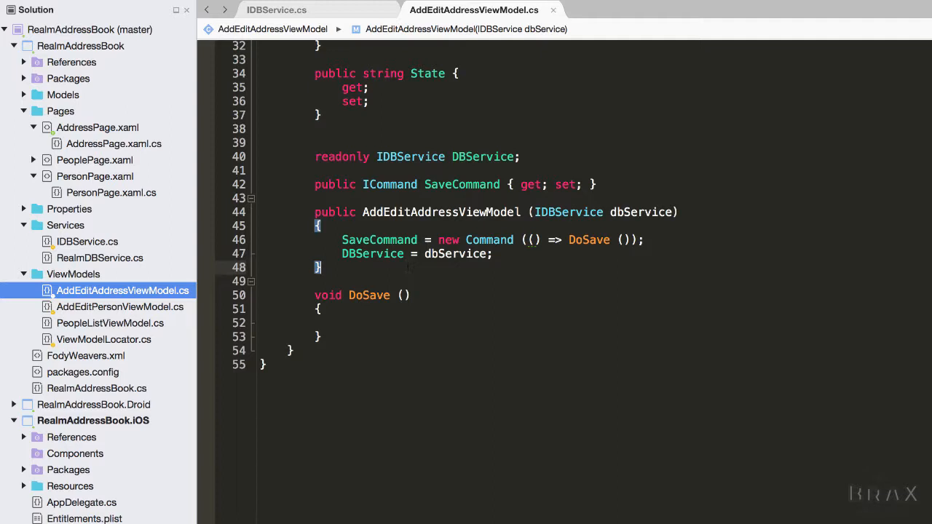
Add 'public void Init(string personId)' assigning a new protected string PersonId field, then save.
{"action": "type", "text": "public void Ini"}
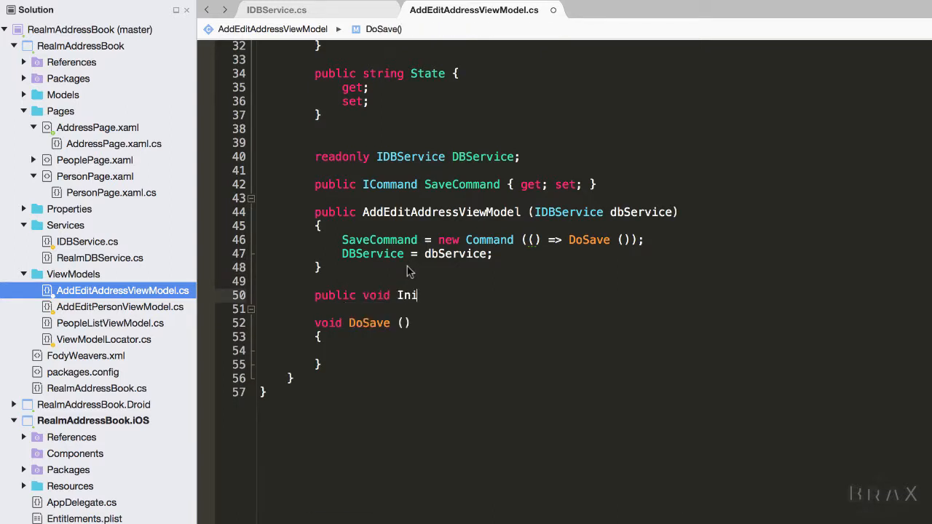
{"action": "type", "text": "t"}
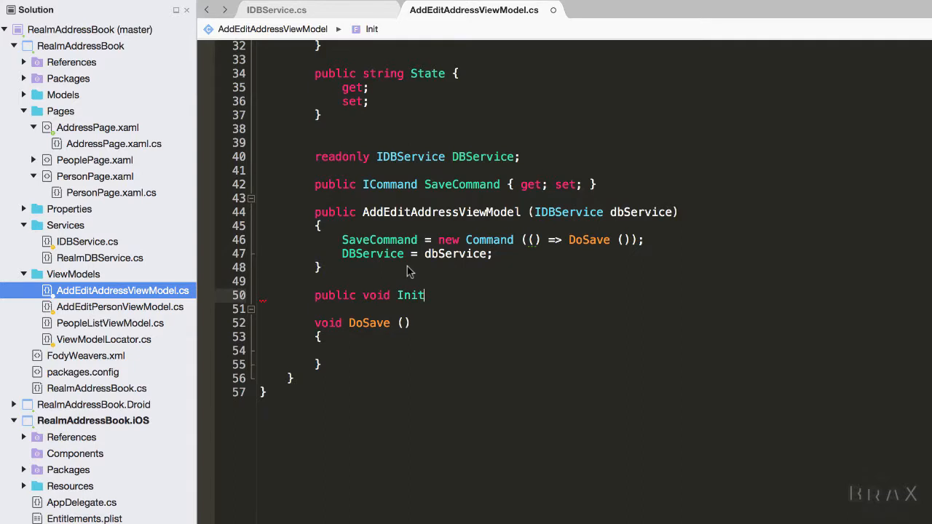
{"action": "type", "text": "(string personId"}
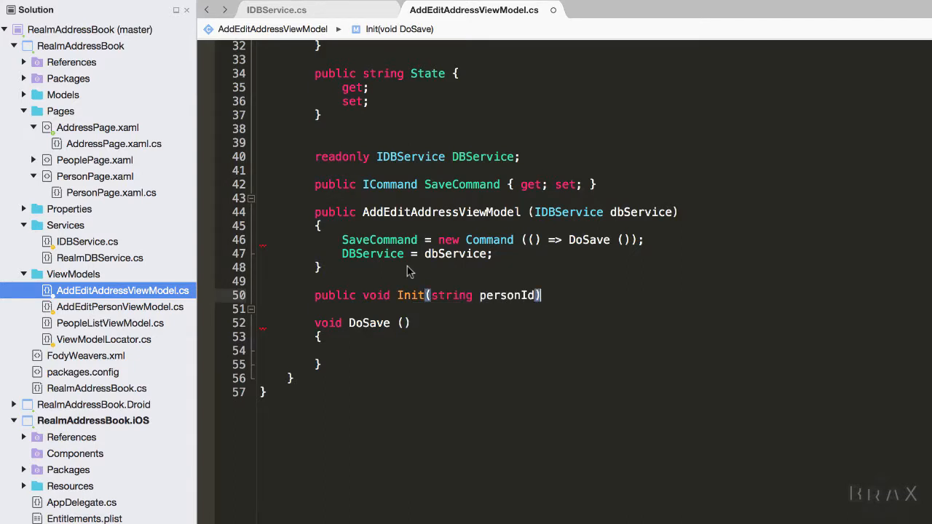
{"action": "type", "text": "PersonId = personId;"}
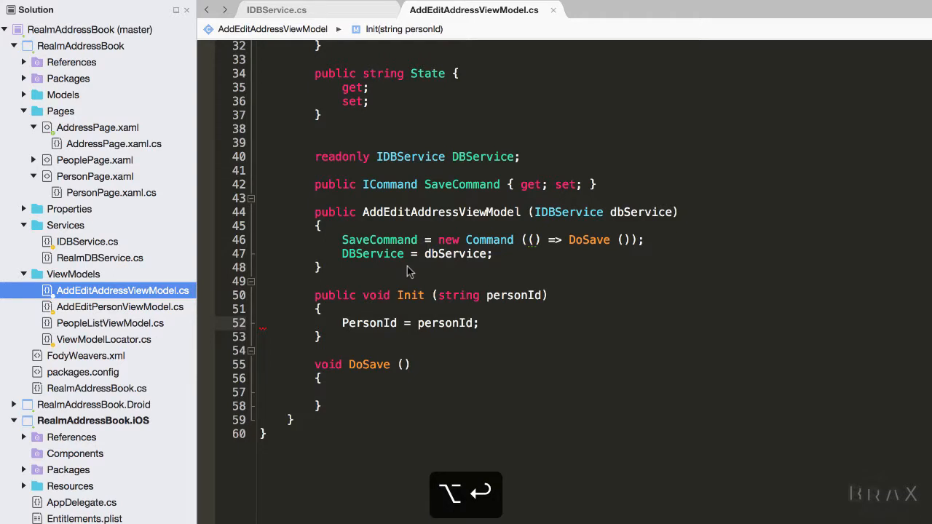
{"action": "type", "text": "protected string PersonId;"}
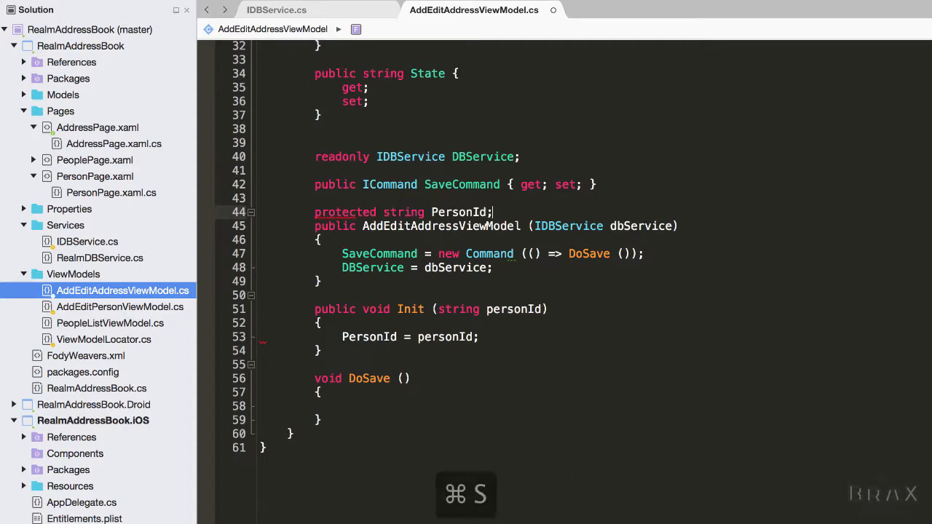
{"action": "key", "text": "cmd+s"}
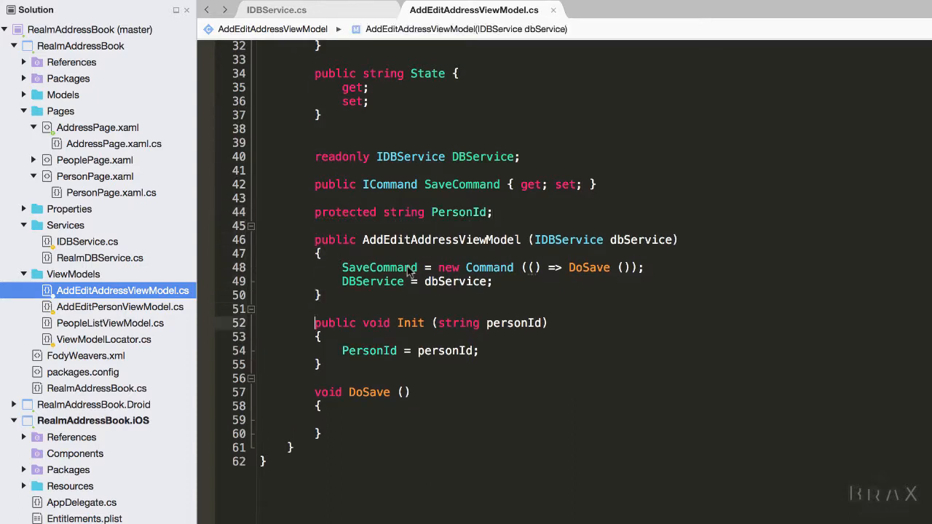
Write 'DBService.SaveAddress(PersonId, Street, SuiteApartment, City, Zip, State);' inside DoSave.
{"action": "type", "text": "d"}
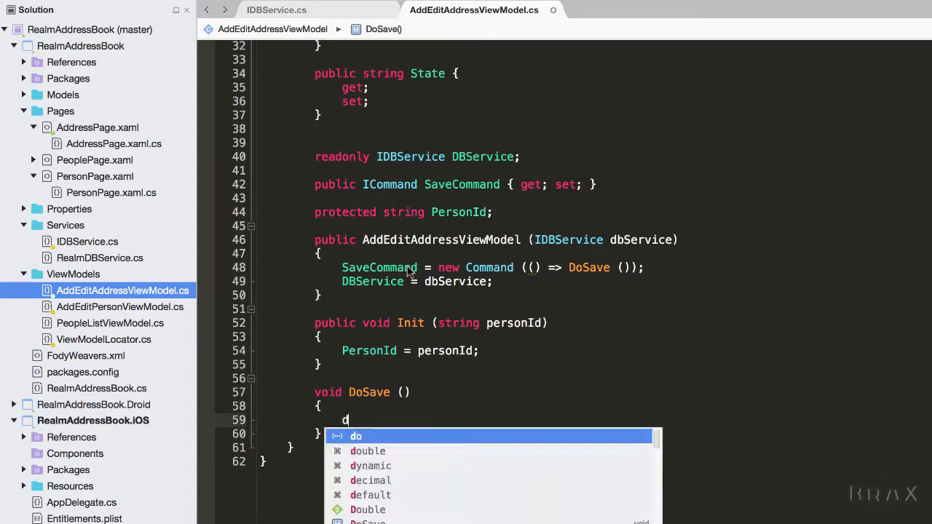
{"action": "type", "text": "BService.SaveAddress("}
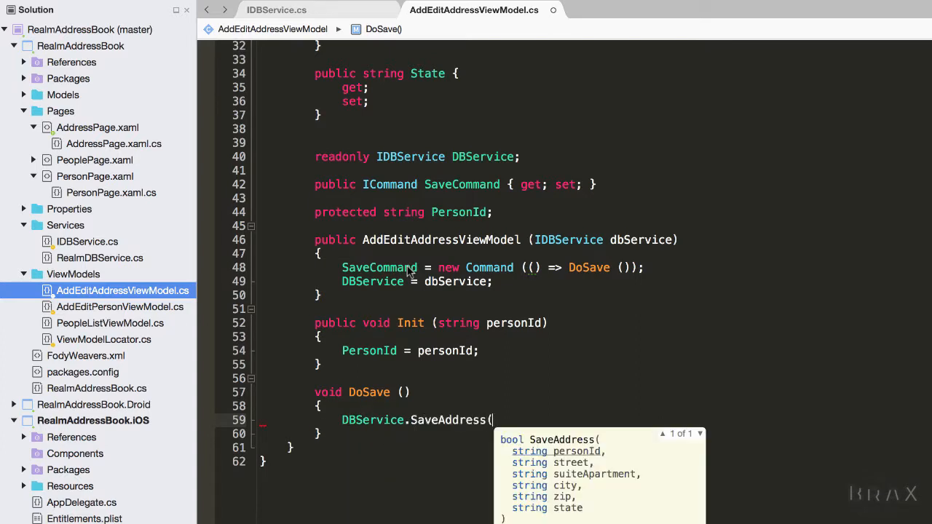
{"action": "type", "text": "personi"}
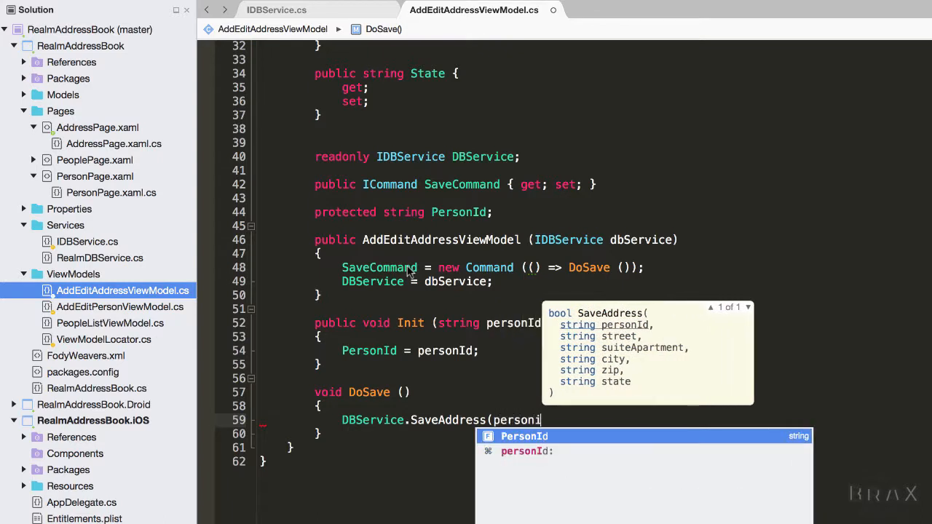
{"action": "type", "text": ", street, SuiteApartment, City, Zip"}
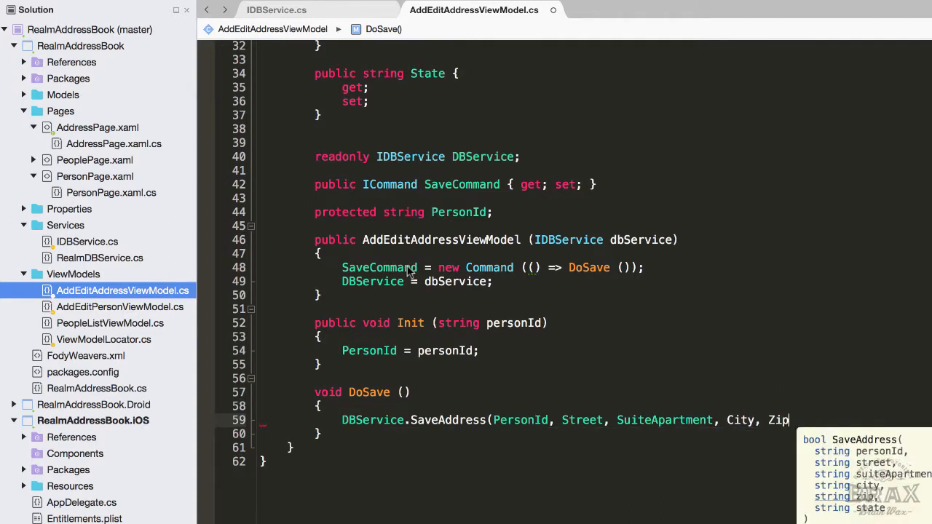
{"action": "key", "text": "cmd+s"}
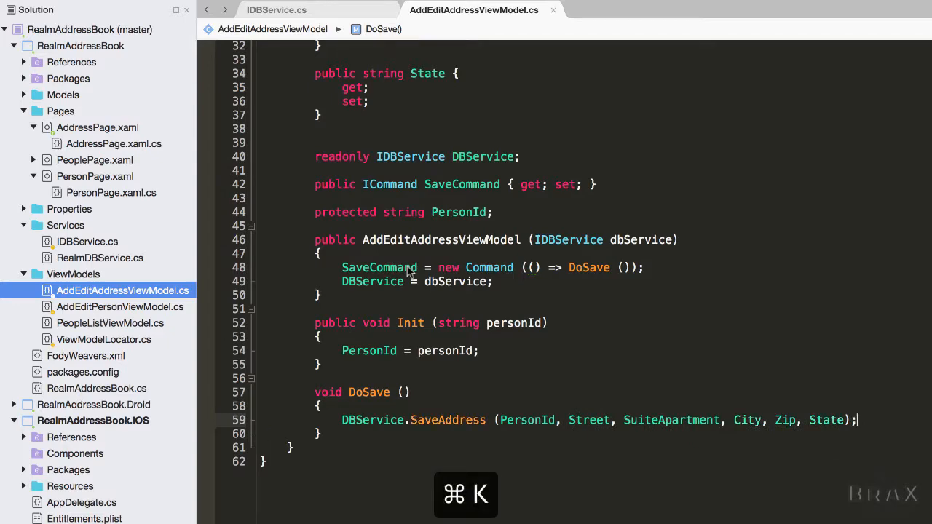
Pass dbServiceToUse into the AddEditAddressViewModel constructor call in ViewModelLocator, save, and rebuild.
{"action": "left_click", "coordinate": [103, 339]}
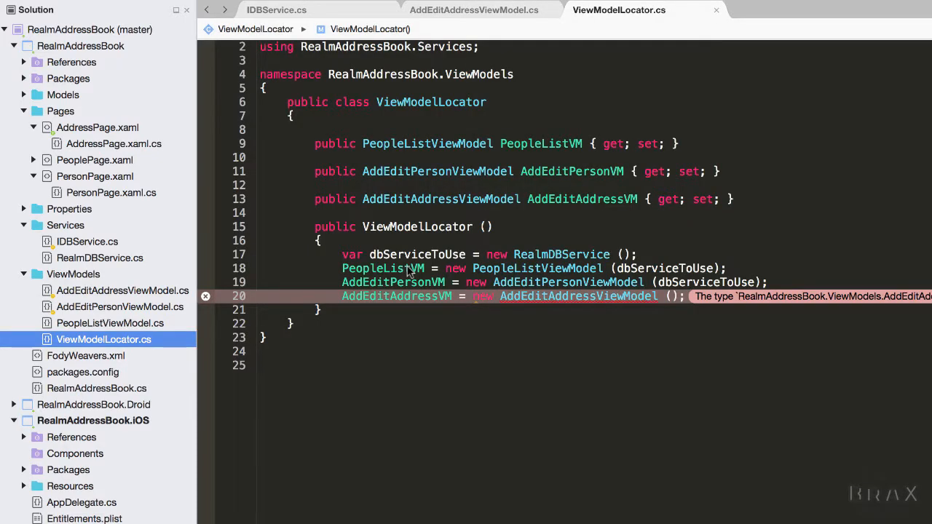
{"action": "type", "text": "dbServiceToUse"}
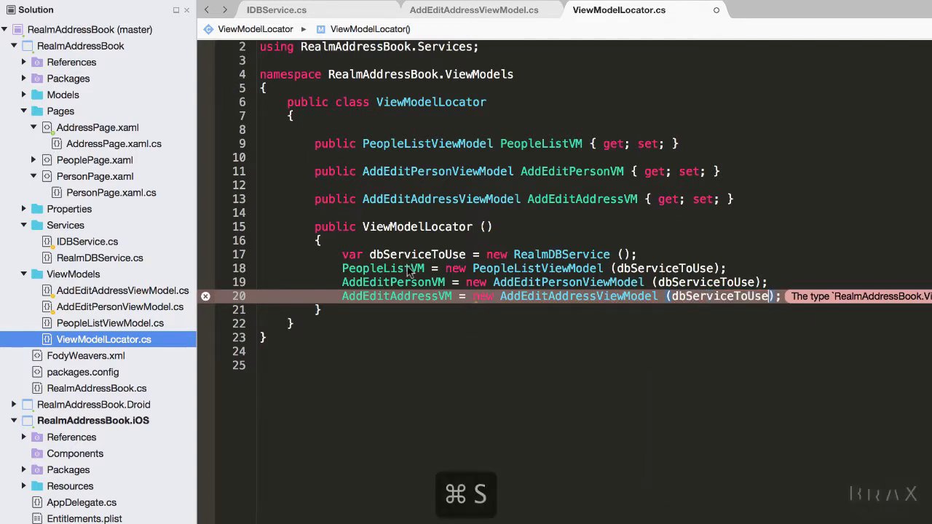
{"action": "key", "text": "cmd+s"}
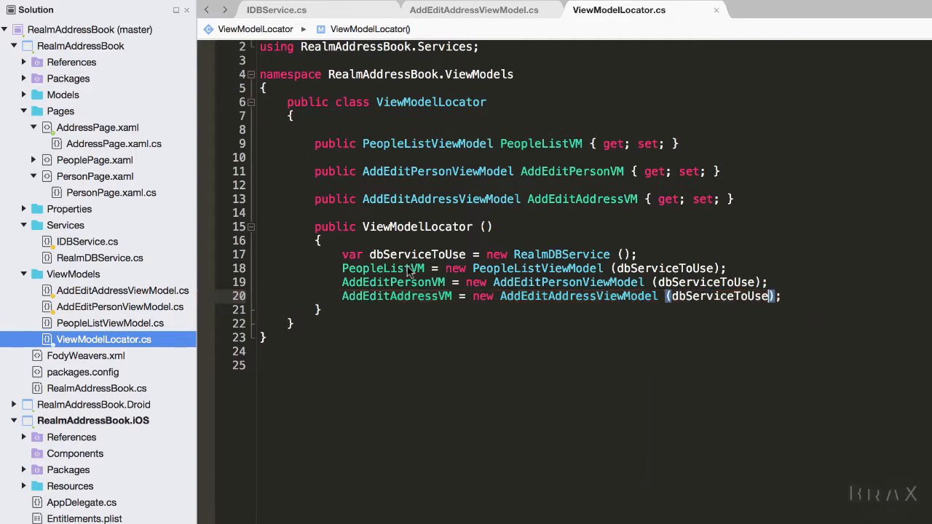
{"action": "key", "text": "cmd+k"}
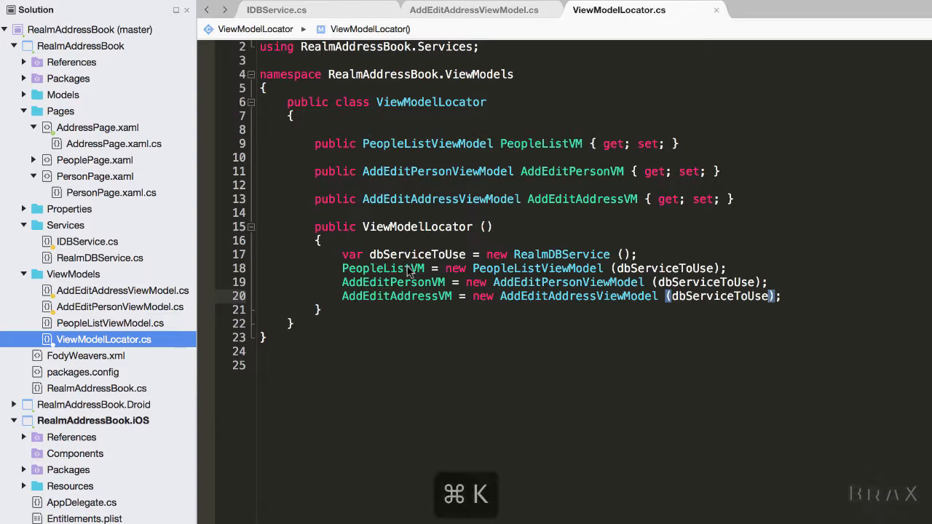
Open RealmDBService.cs and scroll down to where the generated SaveAddress stub goes.
{"action": "left_click", "coordinate": [100, 258]}
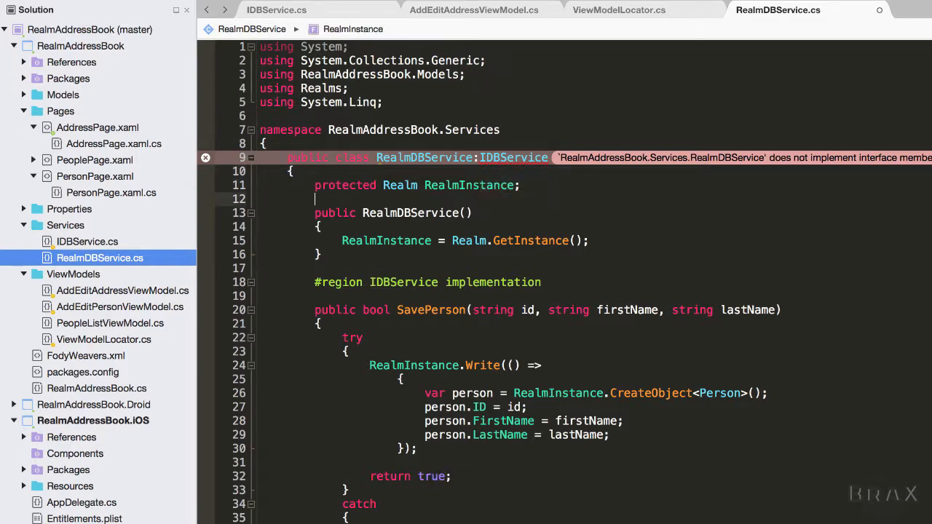
{"action": "scroll", "scroll_direction": "down", "scroll_amount": 3}
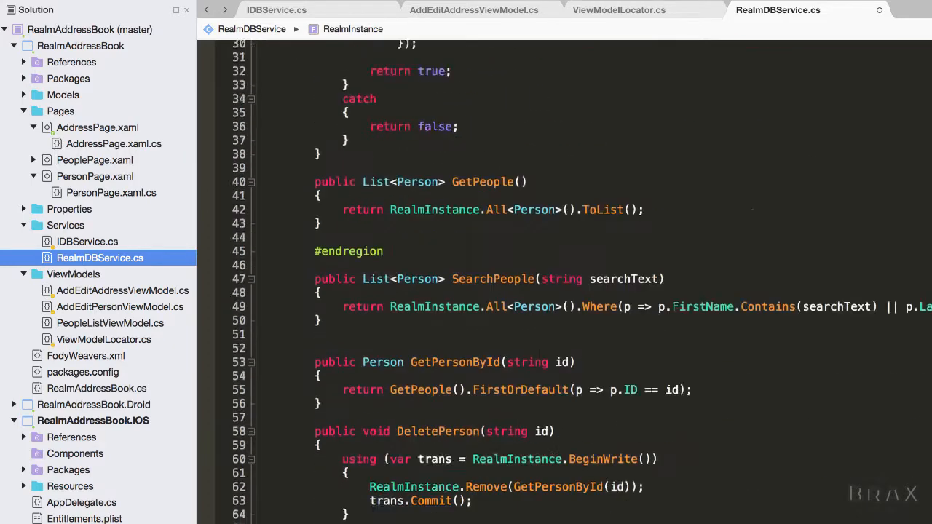
{"action": "scroll", "scroll_direction": "down", "scroll_amount": 3}
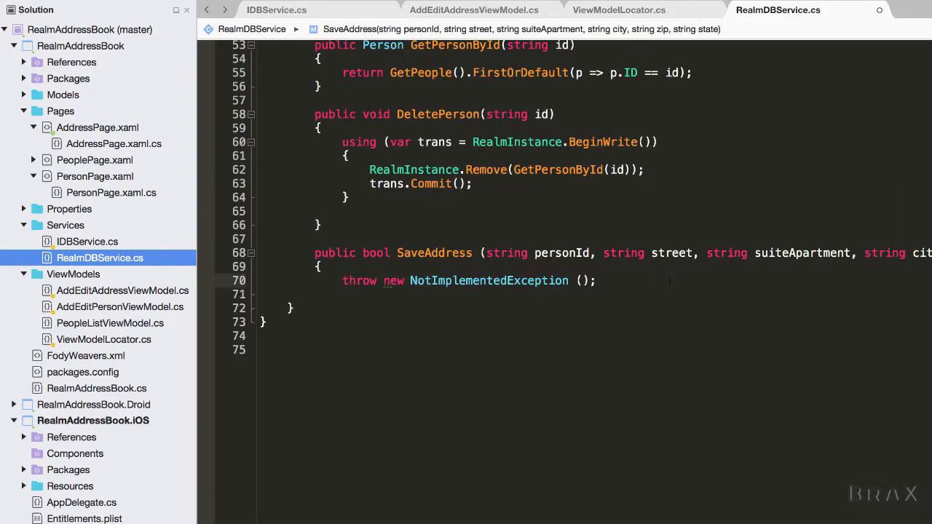
Save RealmDBService, then give AddressPage's constructor a personId stored in a protected PersonId field.
{"action": "key", "text": "cmd+s"}
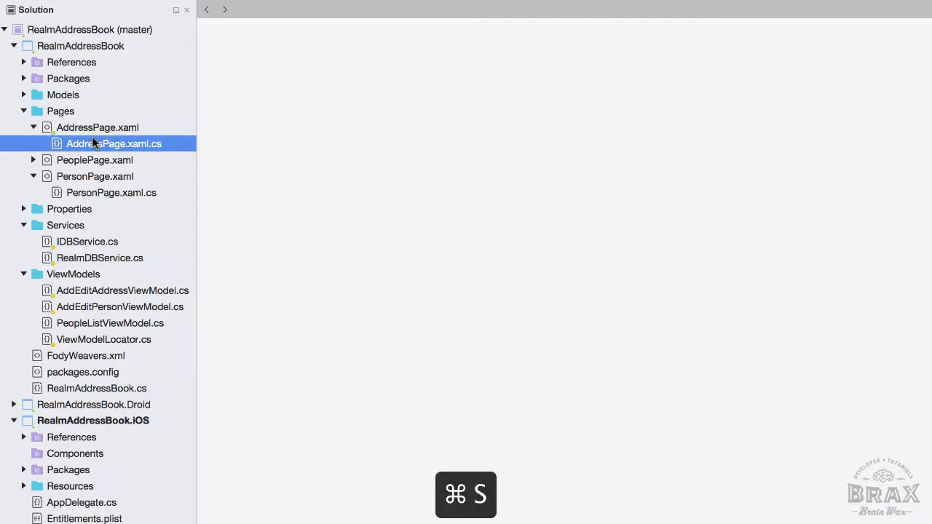
{"action": "double_click", "coordinate": [113, 143]}
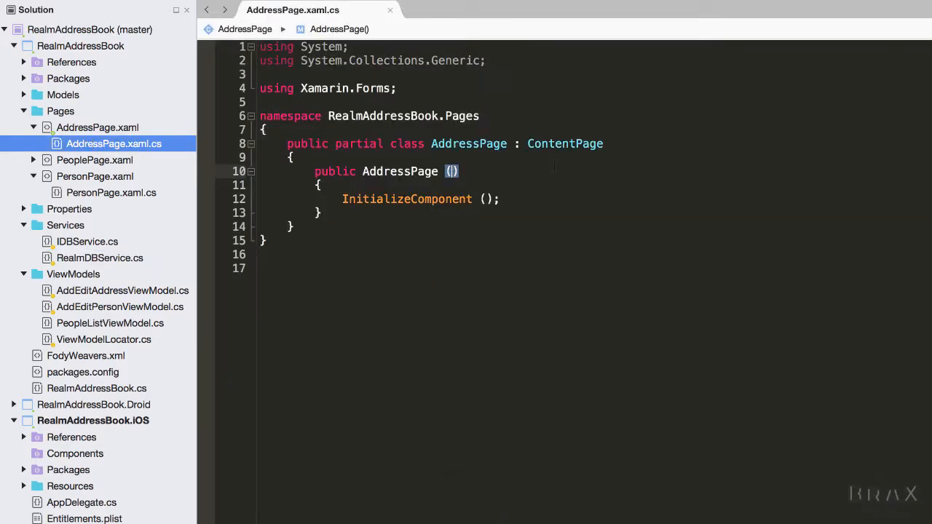
{"action": "type", "text": "person"}
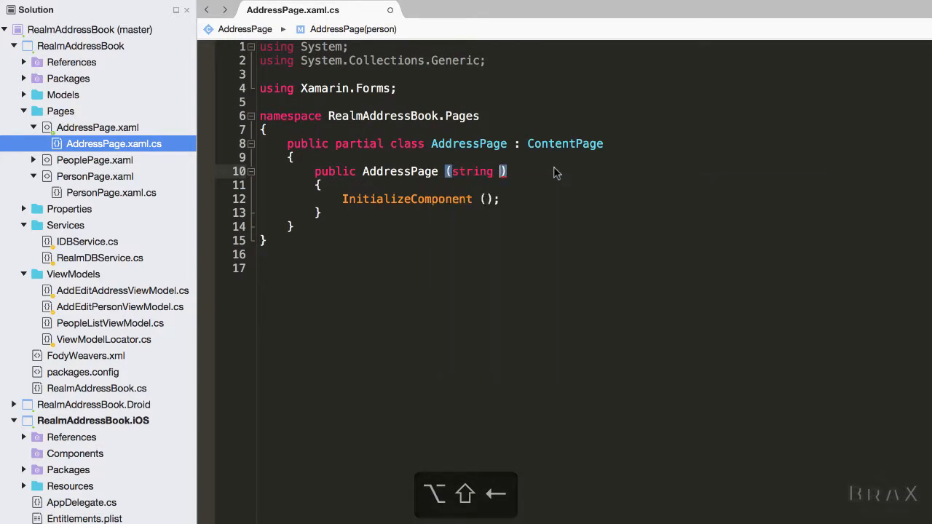
{"action": "type", "text": "personId"}
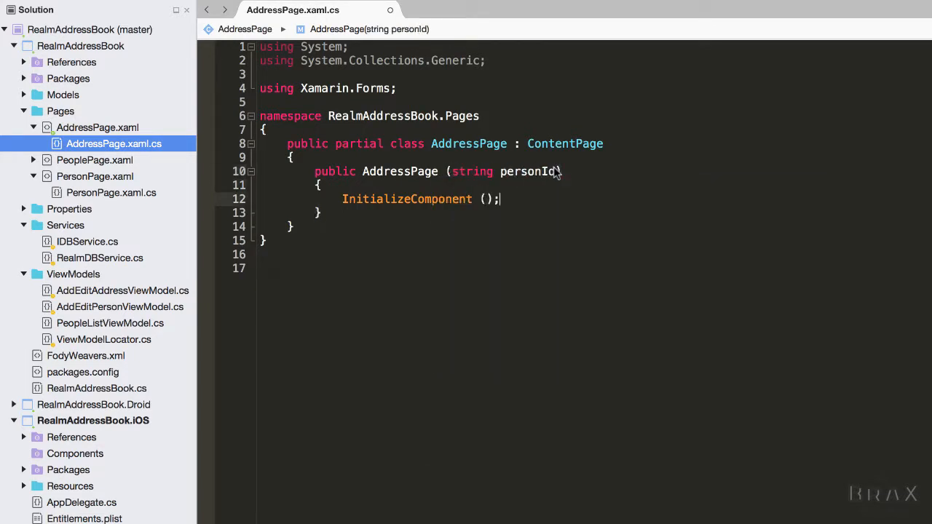
{"action": "type", "text": "PersonId = perso"}
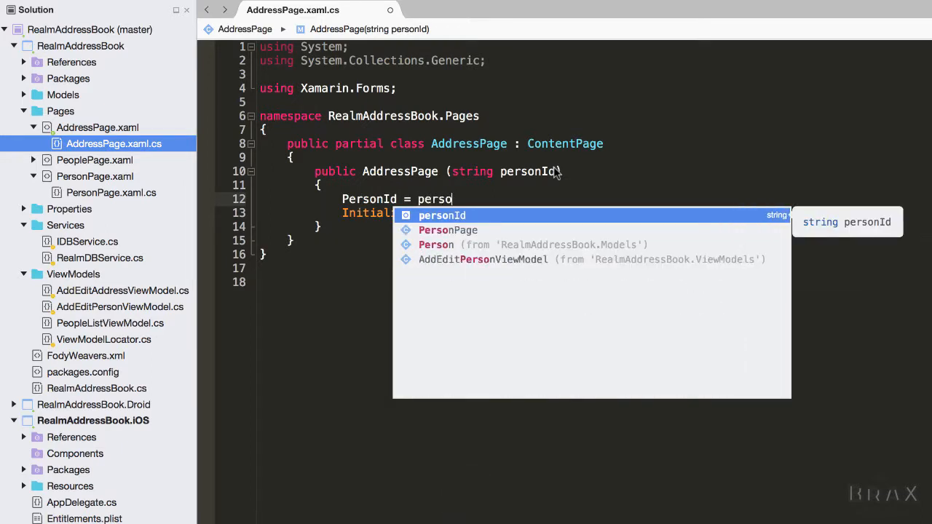
{"action": "key", "text": "Return"}
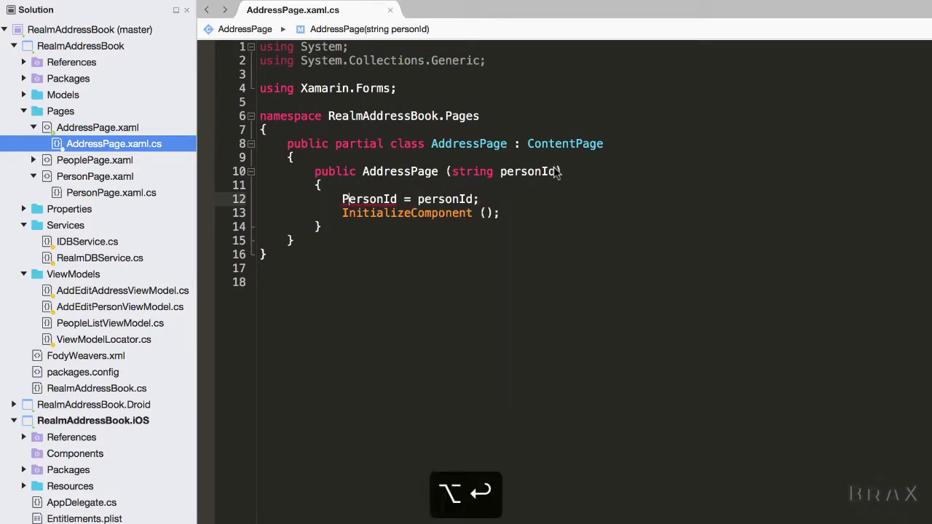
{"action": "type", "text": "protected string PersonId;"}
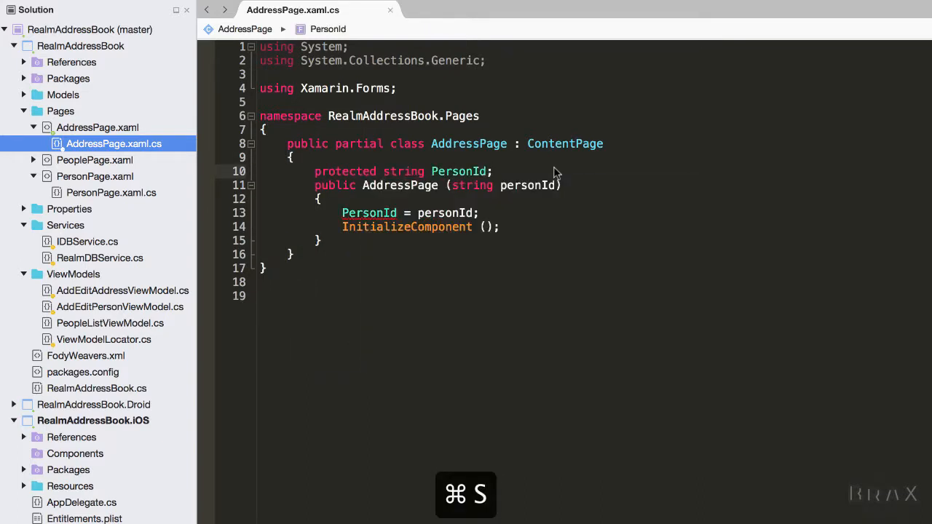
{"action": "key", "text": "cmd+s"}
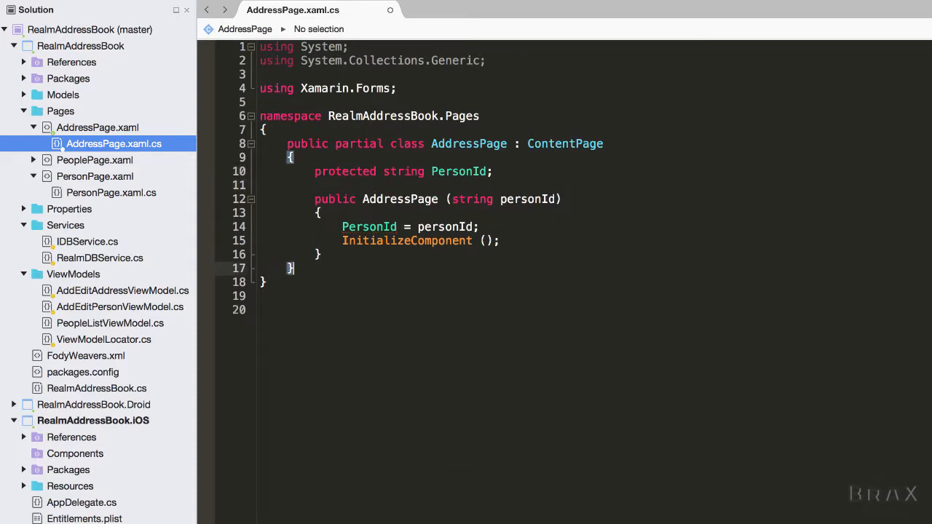
Override OnBindingContextChanged to call Init(PersonId) on a non-null AddEditAddressViewModel, then build.
{"action": "type", "text": "override void OnBindingContextChanged ("}
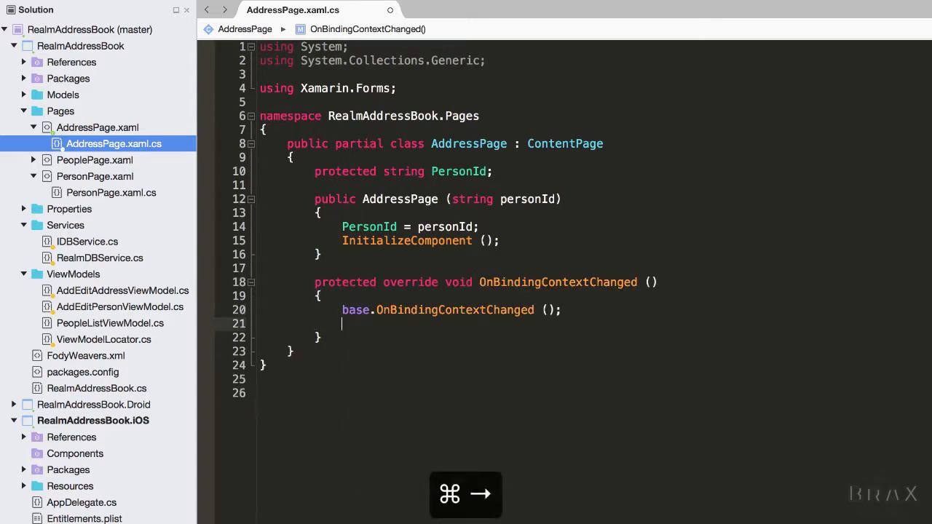
{"action": "type", "text": "if(bindingContext !="}
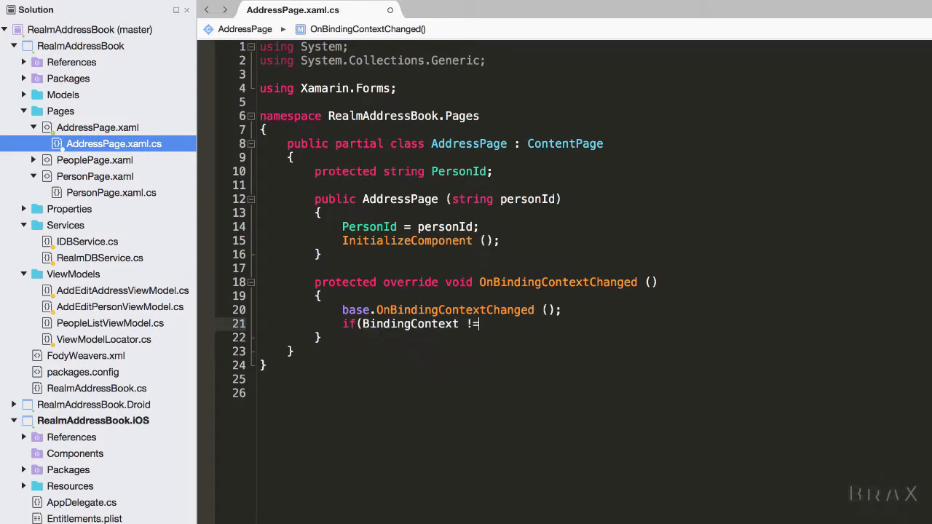
{"action": "type", "text": "null"}
{"action": "type", "text": "(BindingContext as AddEditAddressViewModel"}
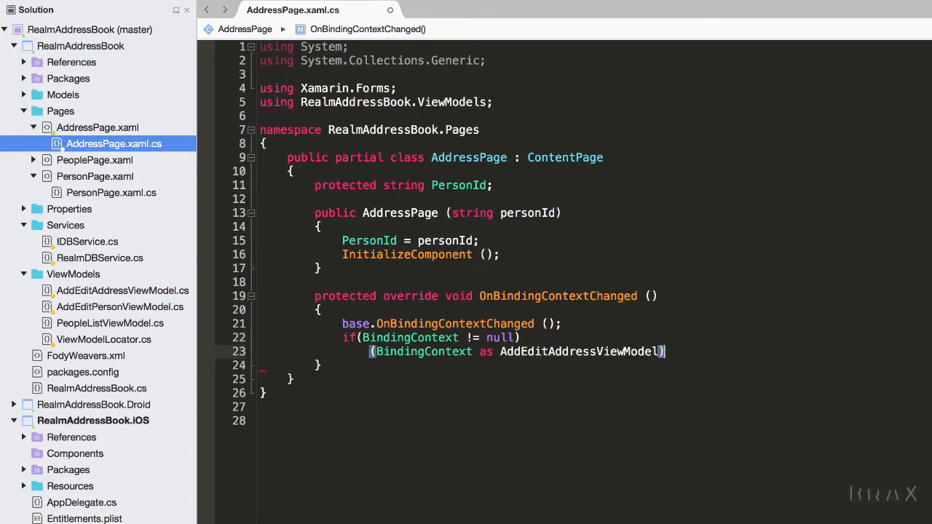
{"action": "type", "text": ".Init("}
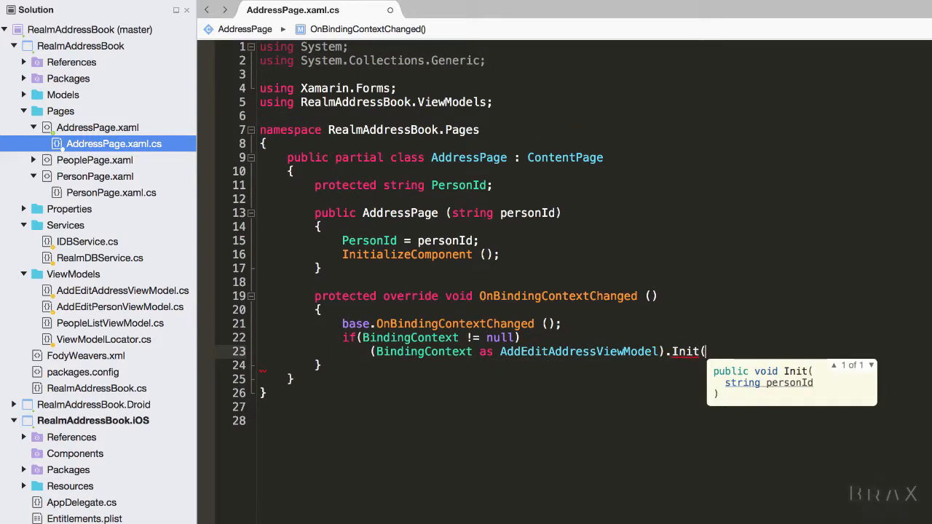
{"action": "type", "text": "PersonId"}
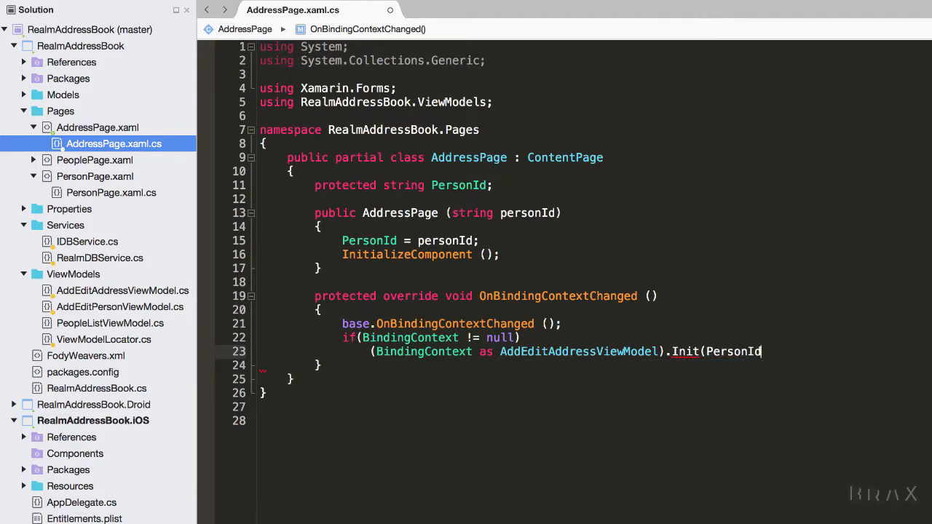
{"action": "type", "text": ");"}
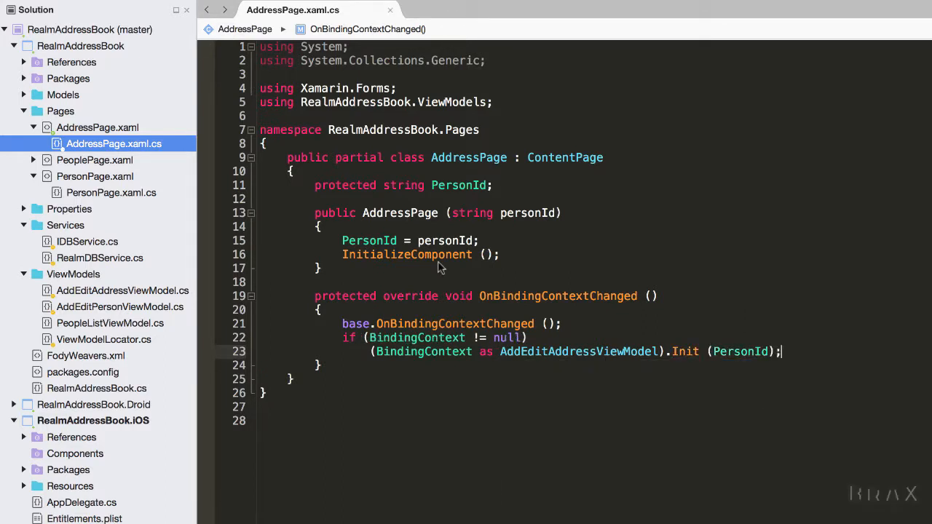
{"action": "key", "text": "cmd+k"}
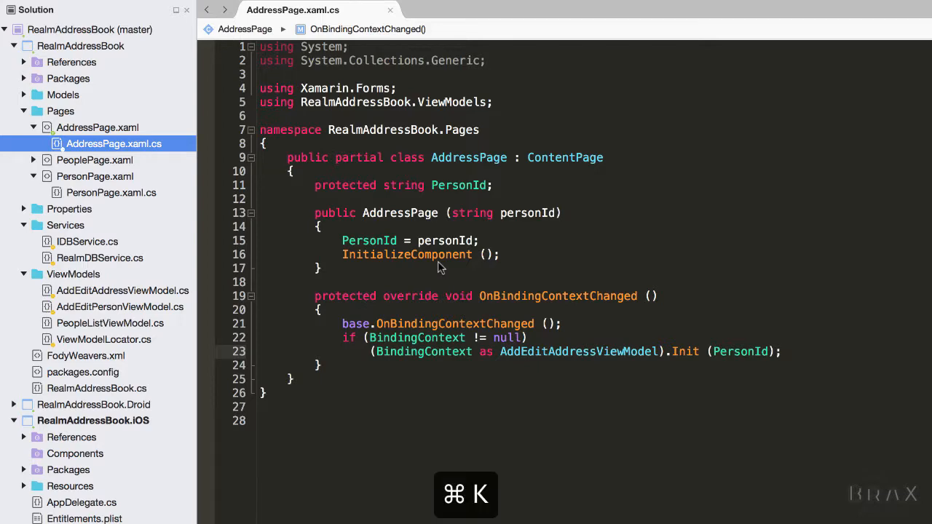
Jump to the build error in PersonPage.xaml.cs to fix it.
{"action": "left_click", "coordinate": [111, 192]}
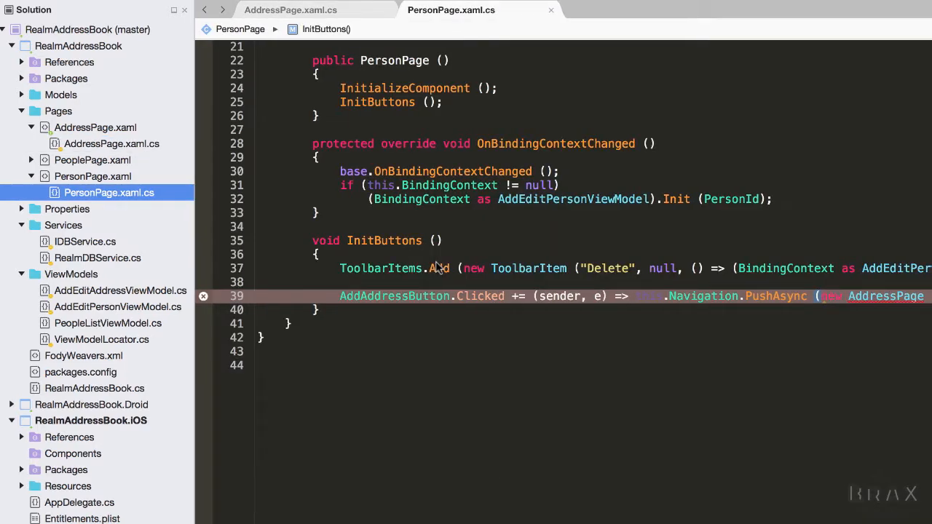
{"action": "key", "text": "cmd+Right"}
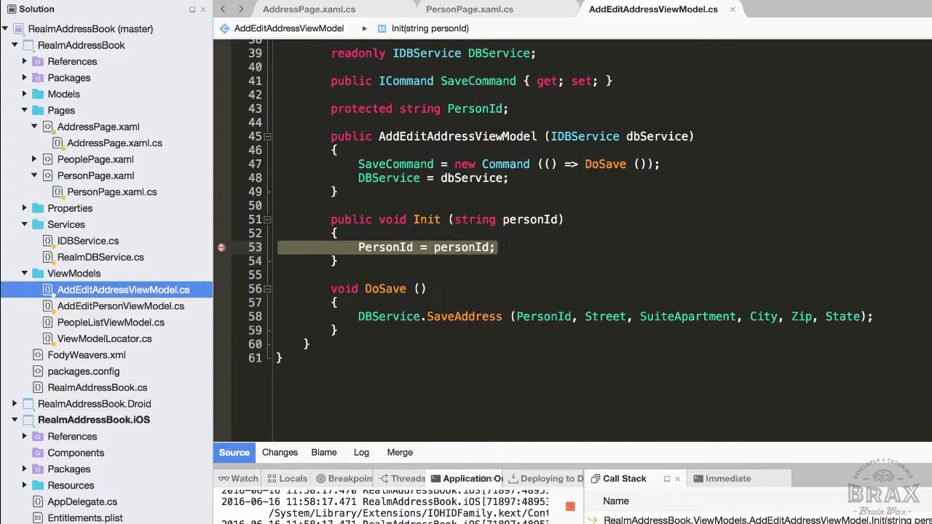
{"action": "mouse_move", "coordinate": [531, 219]}
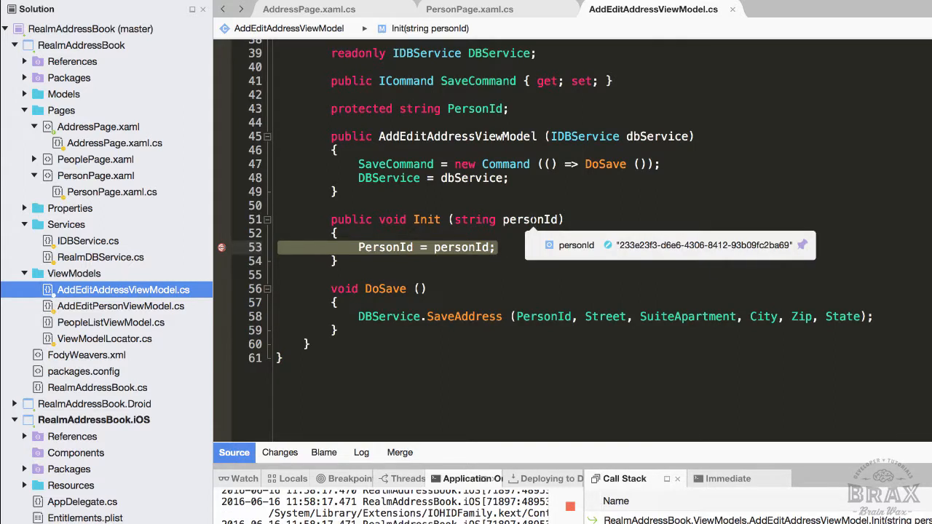
{"action": "mouse_move", "coordinate": [624, 253]}
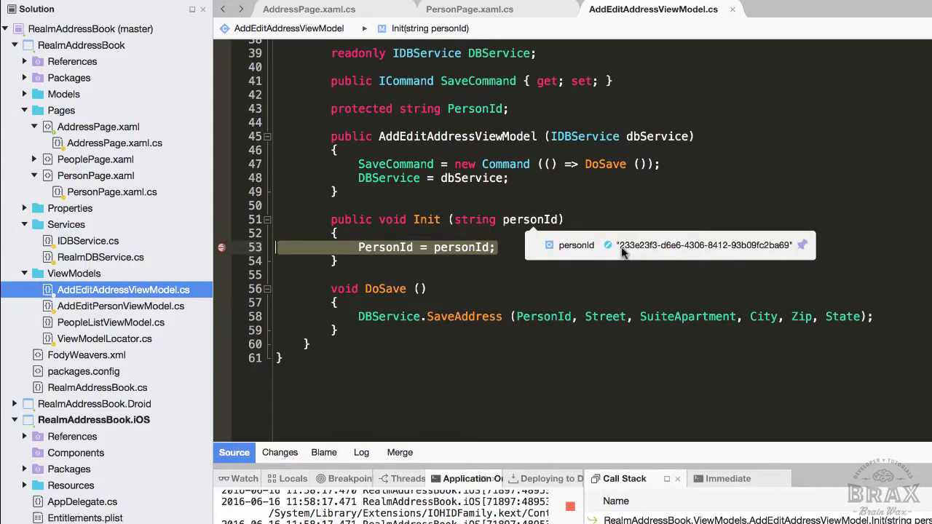
{"action": "mouse_move", "coordinate": [630, 257]}
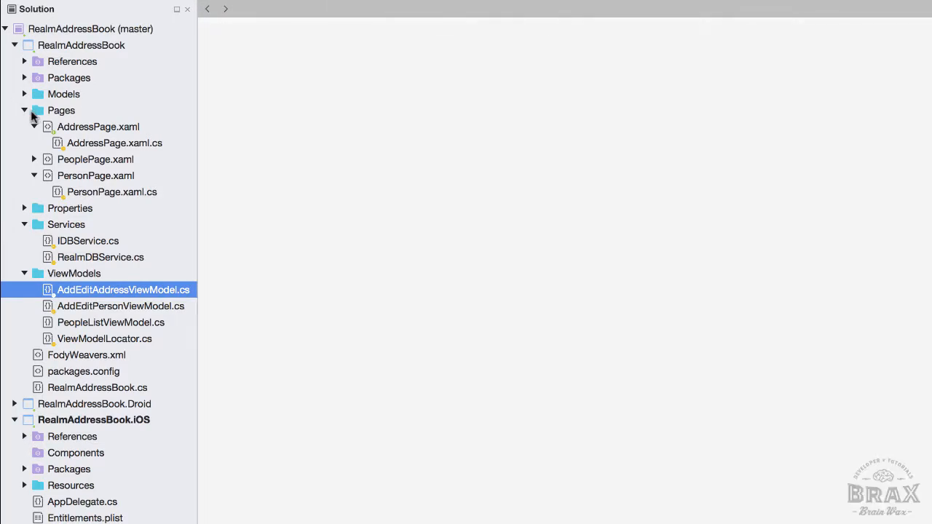
In RealmDBService's SaveAddress, look up the person with GetPersonById(personId) and save.
{"action": "double_click", "coordinate": [100, 257]}
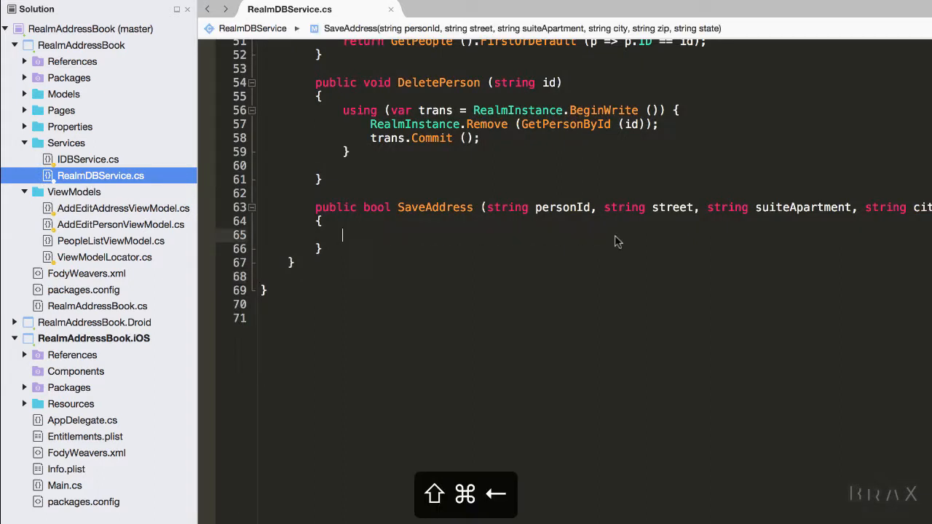
{"action": "type", "text": "var person ="}
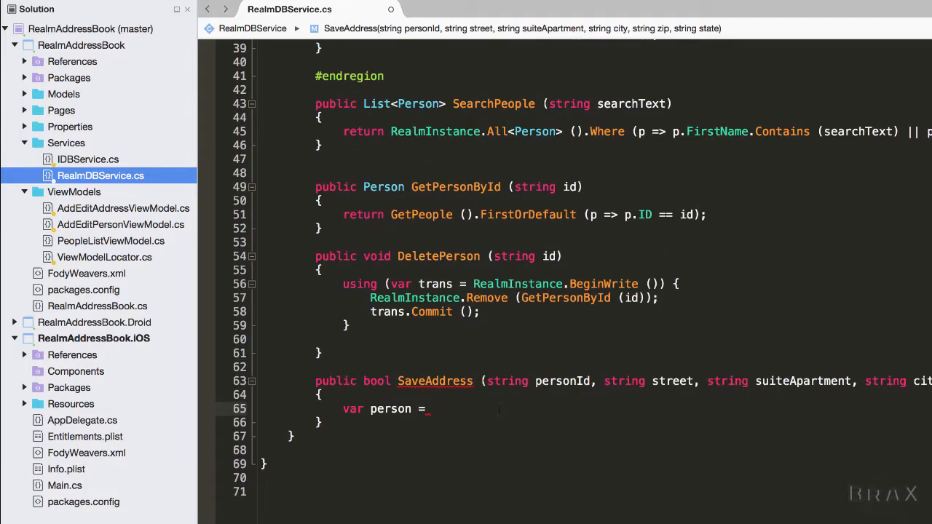
{"action": "type", "text": "GetPersonById("}
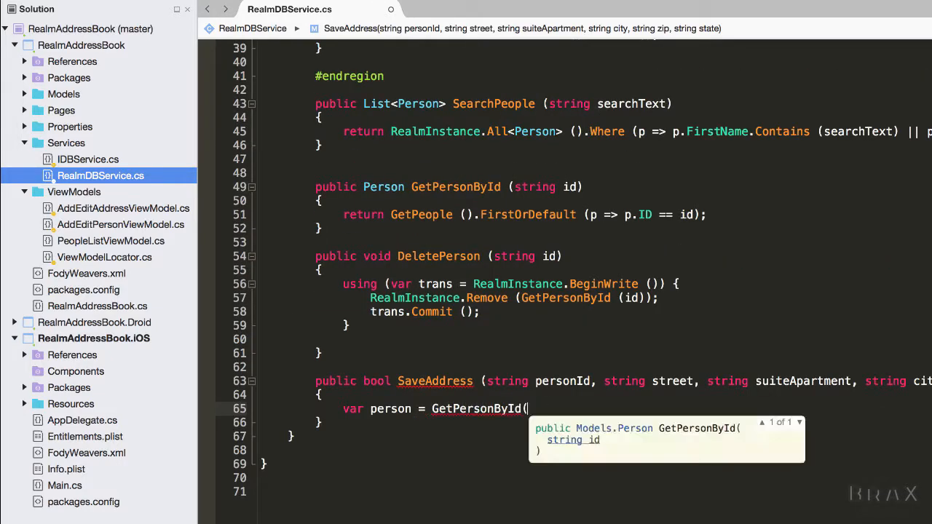
{"action": "type", "text": "person"}
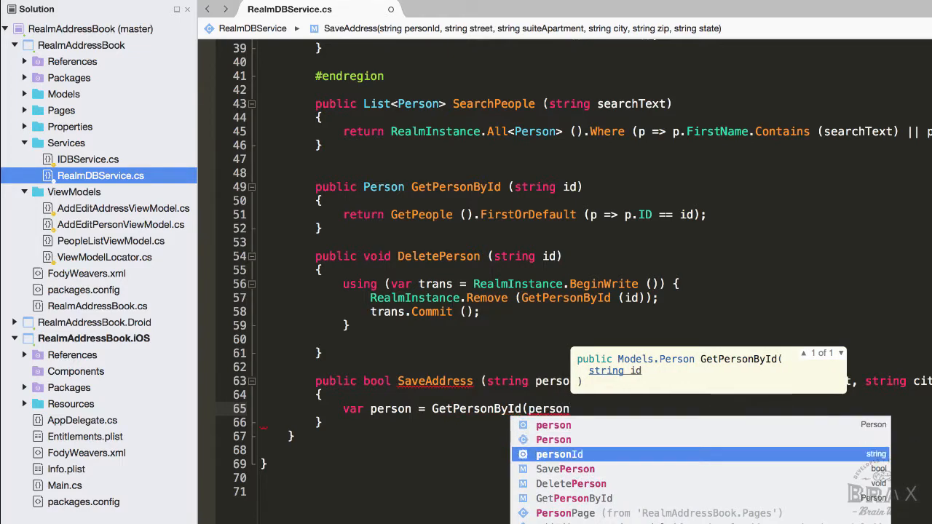
{"action": "key", "text": "cmd+s"}
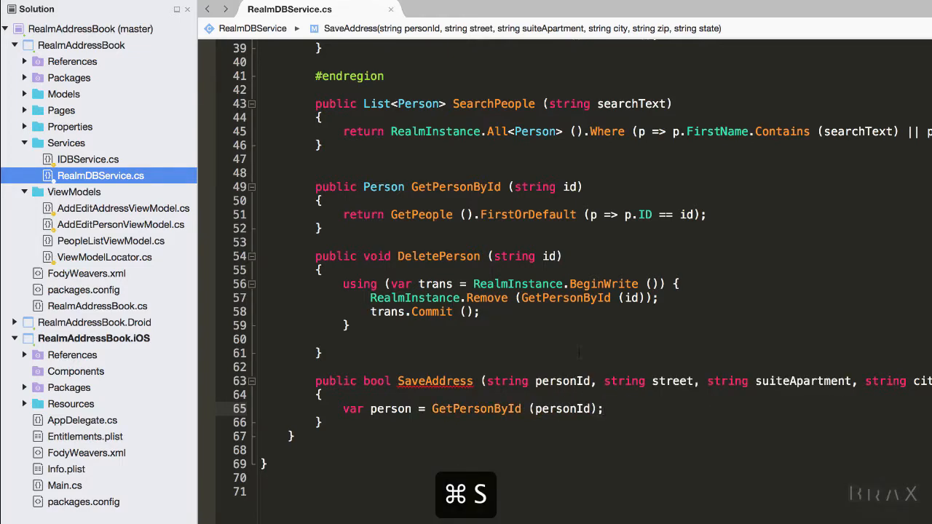
Create a new Address object with RealmInstance.CreateObject<Address>().
{"action": "type", "text": "var newA"}
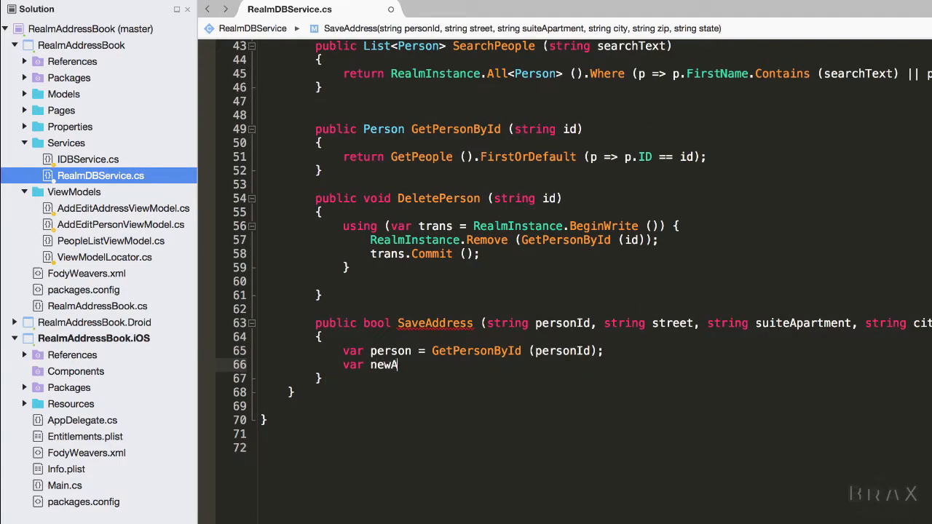
{"action": "type", "text": "ddress = realmInst"}
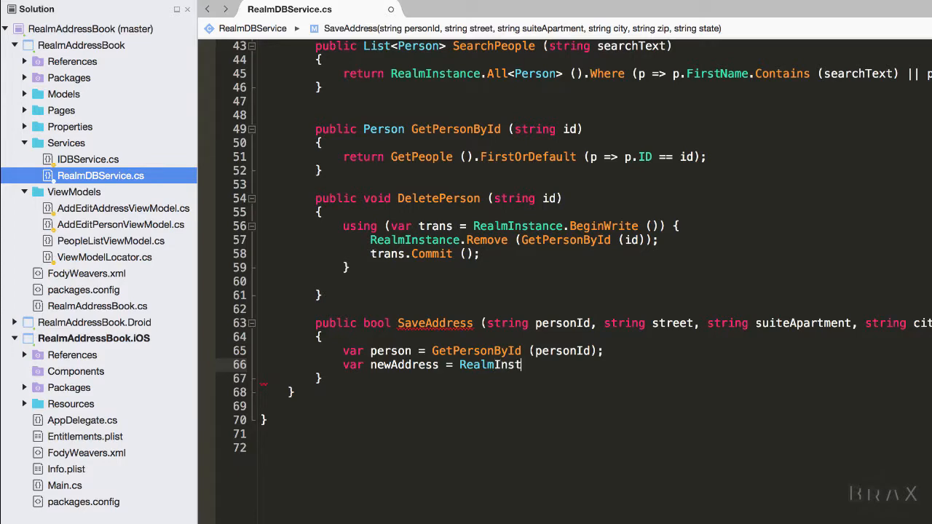
{"action": "type", "text": ".cre"}
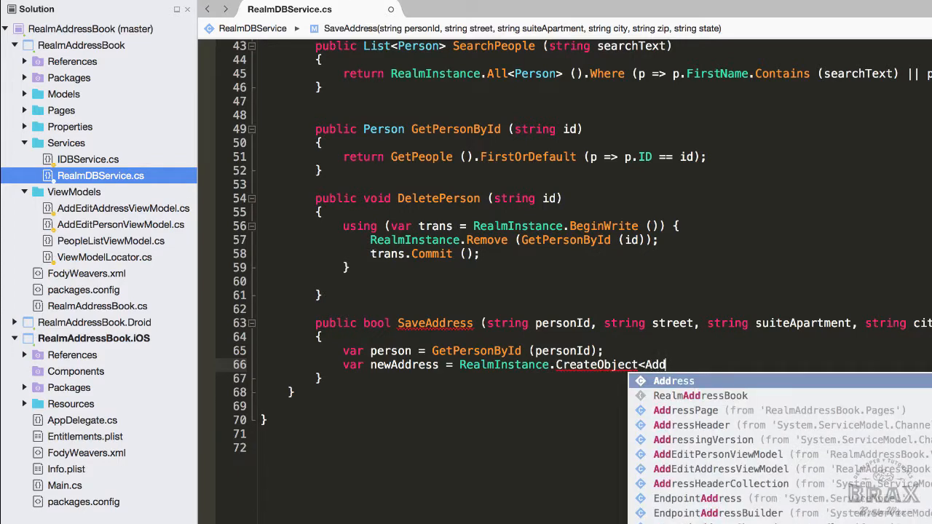
{"action": "scroll", "scroll_direction": "up", "scroll_amount": 3}
{"action": "type", "text": "ress> ();"}
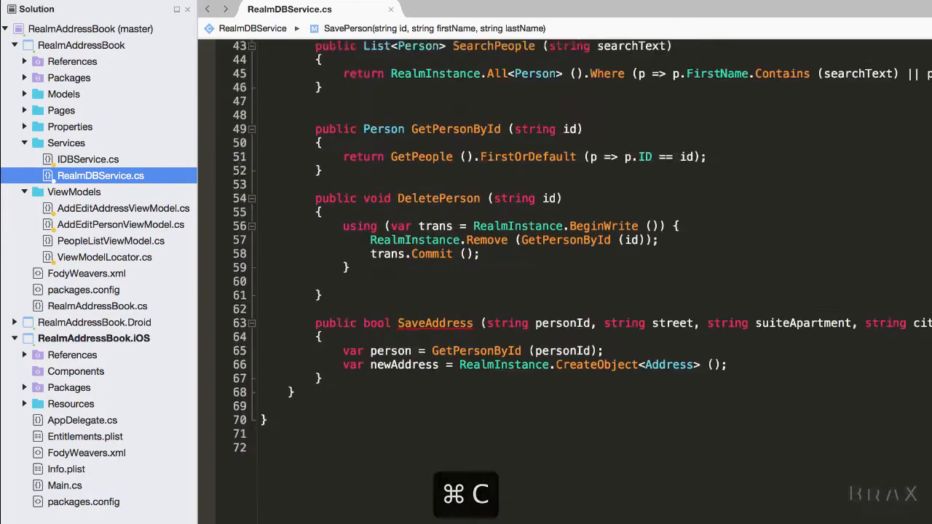
Close the Write block and paste SavePerson's return true and catch lines into SaveAddress.
{"action": "key", "text": "cmd+v"}
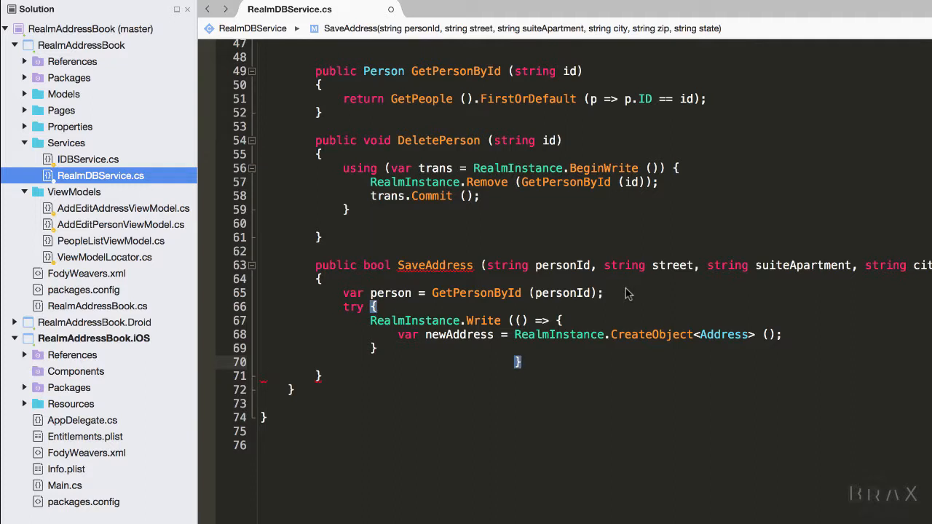
{"action": "left_click", "coordinate": [290, 389]}
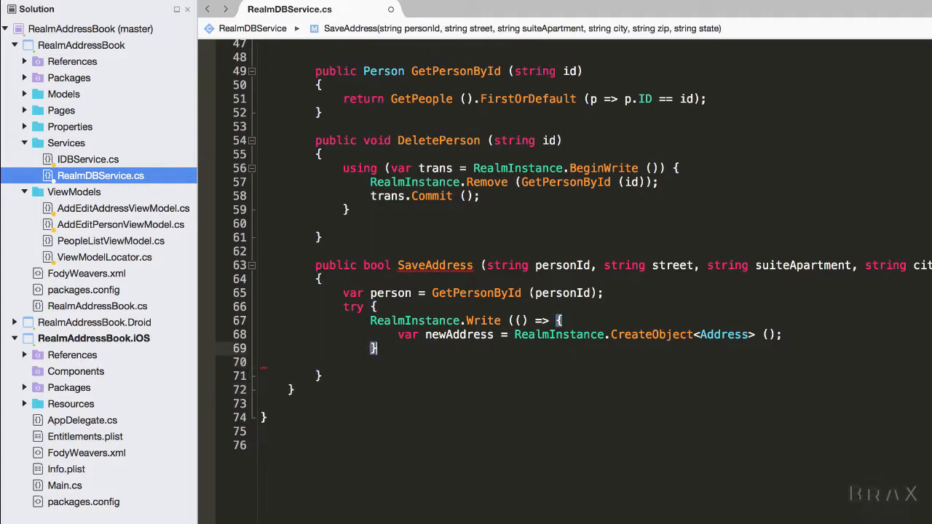
{"action": "key", "text": "cmd+s"}
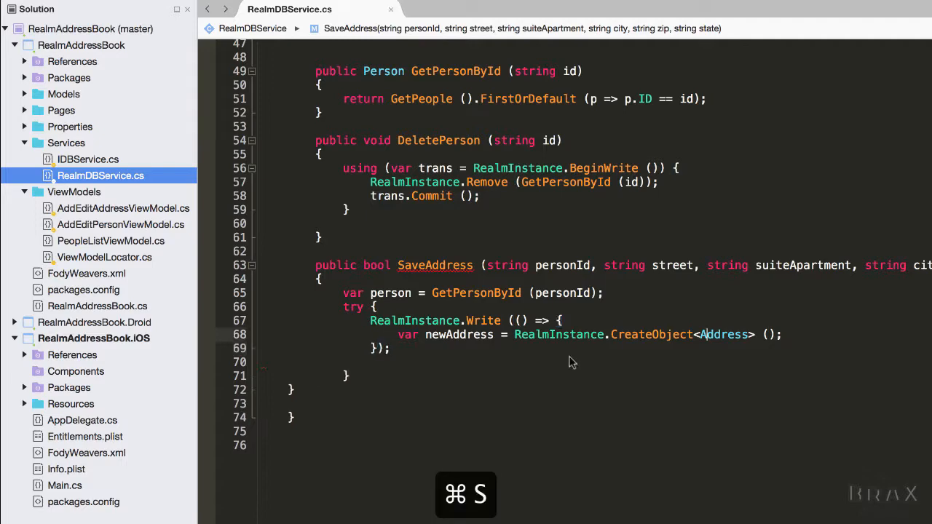
{"action": "type", "text": "c"}
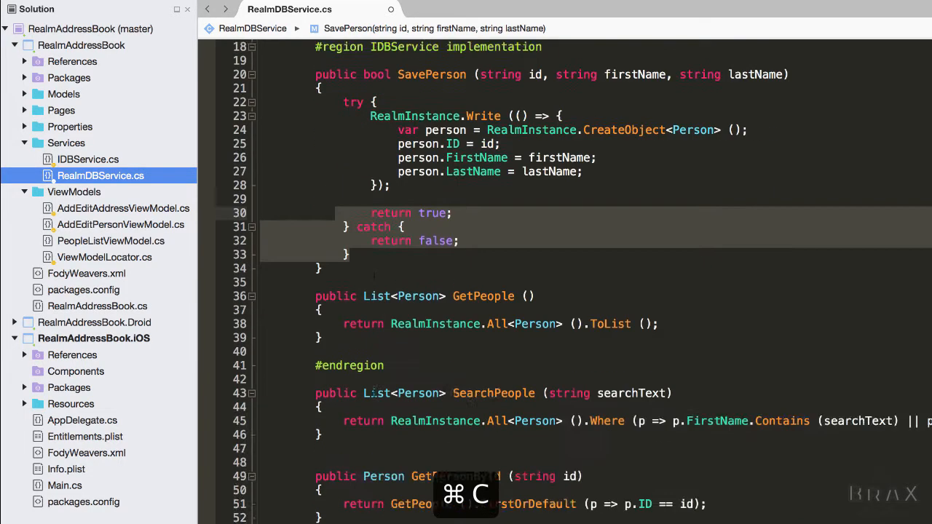
{"action": "key", "text": "cmd+v"}
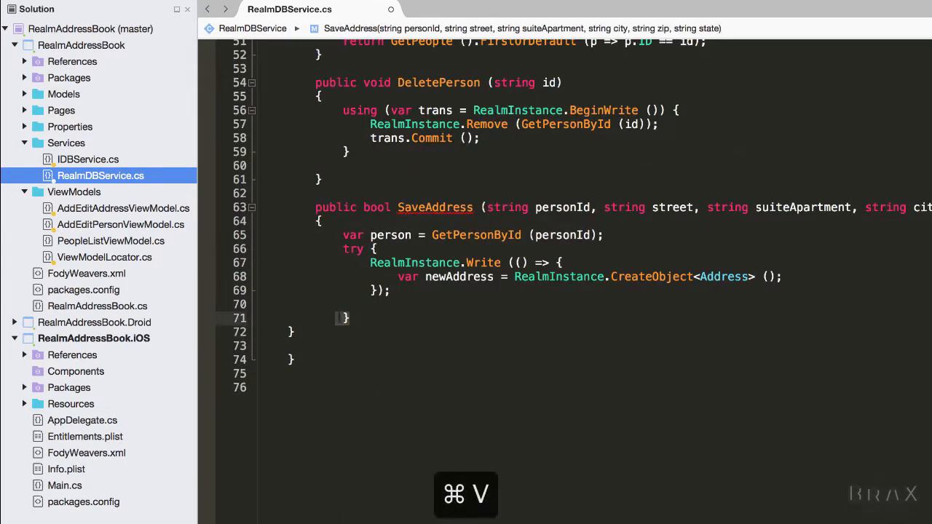
{"action": "key", "text": "cmd+v"}
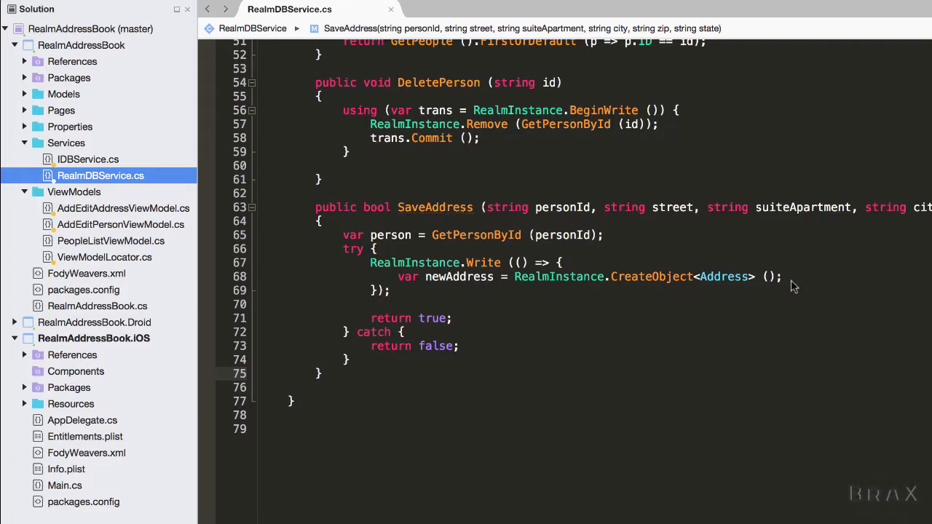
{"action": "scroll", "scroll_direction": "up", "scroll_amount": 3}
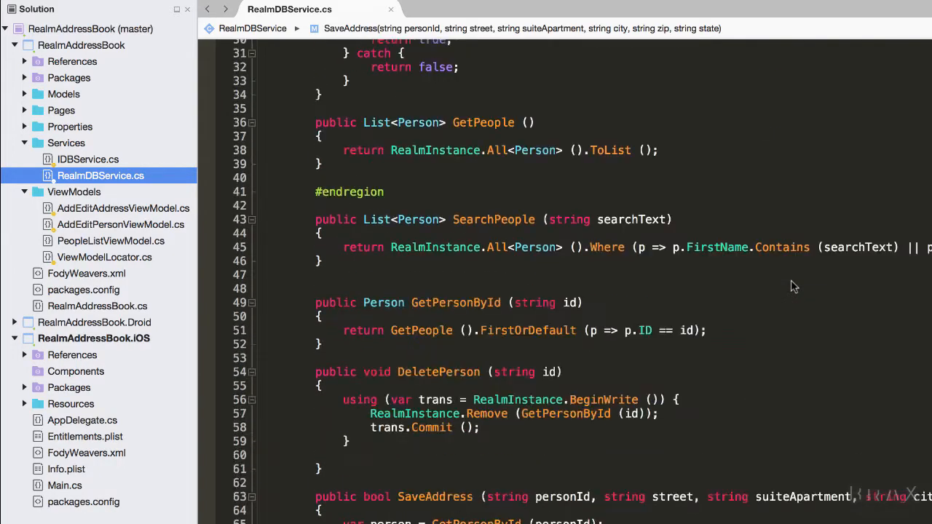
{"action": "scroll", "scroll_direction": "down", "scroll_amount": 3}
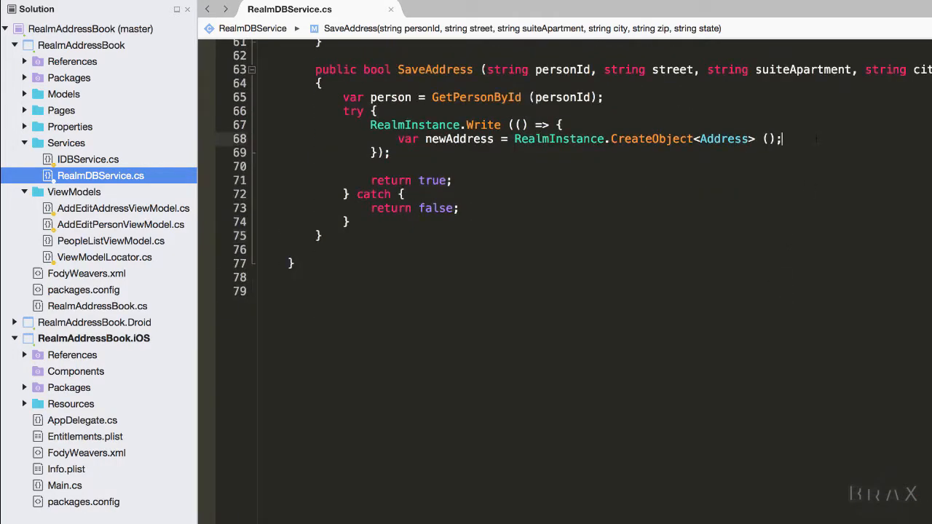
Assign street, suite, city, zip and state to the new Address and add it to person.Addresses.
{"action": "type", "text": "newAddress.p"}
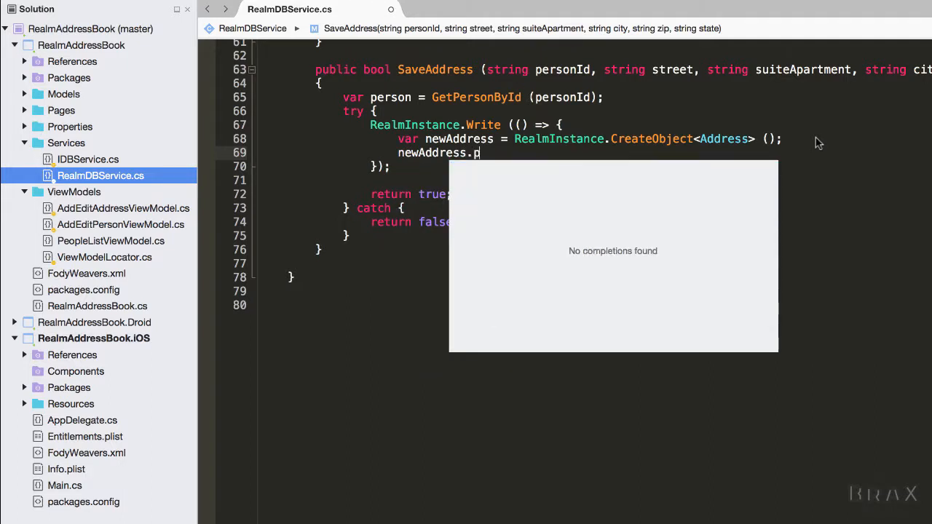
{"action": "type", "text": "treet = street"}
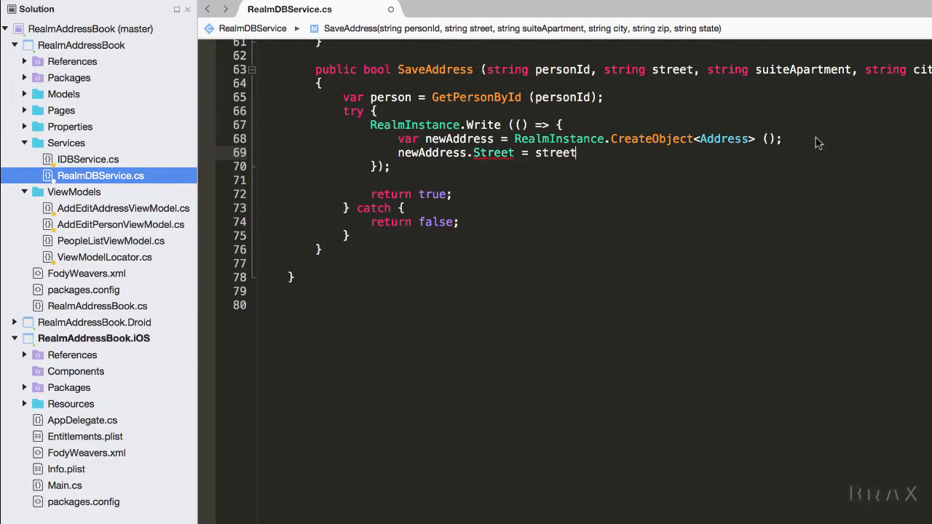
{"action": "type", "text": "newaddress.SuiteApartment ="}
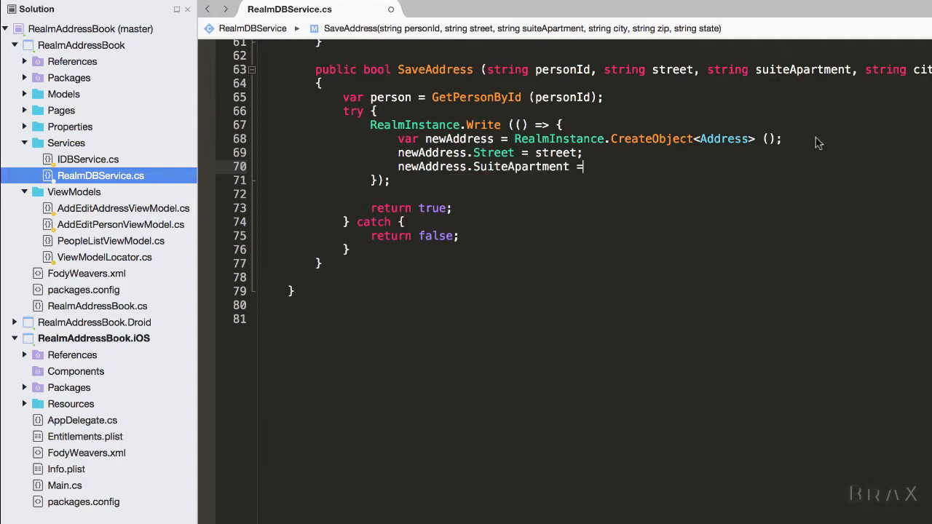
{"action": "type", "text": "suiteApartment;"}
{"action": "type", "text": "newAddress.City ="}
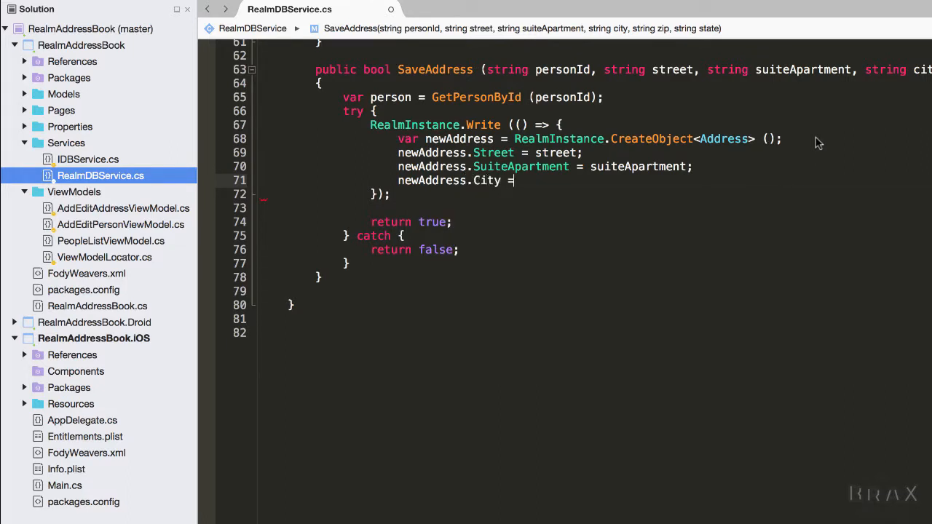
{"action": "type", "text": "city;"}
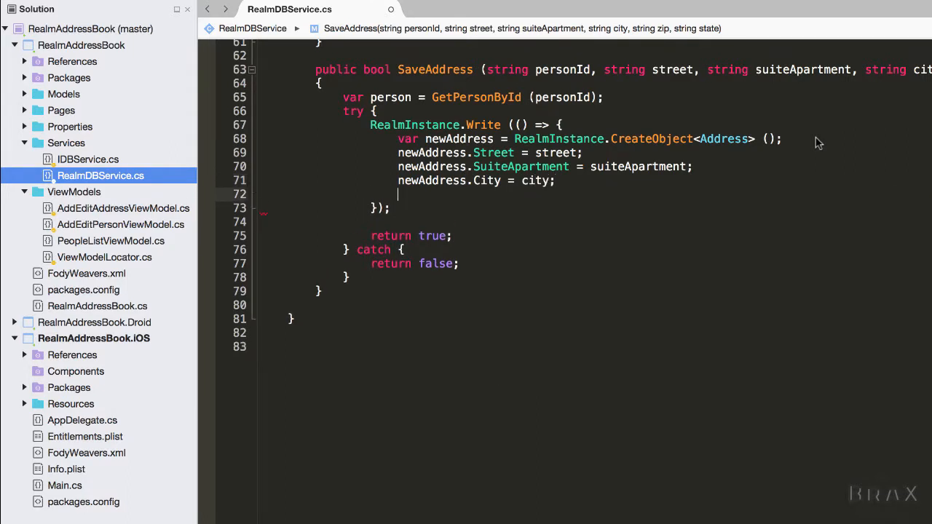
{"action": "type", "text": "newaddress.Zip = zip;"}
{"action": "type", "text": "newAddress.State = state;"}
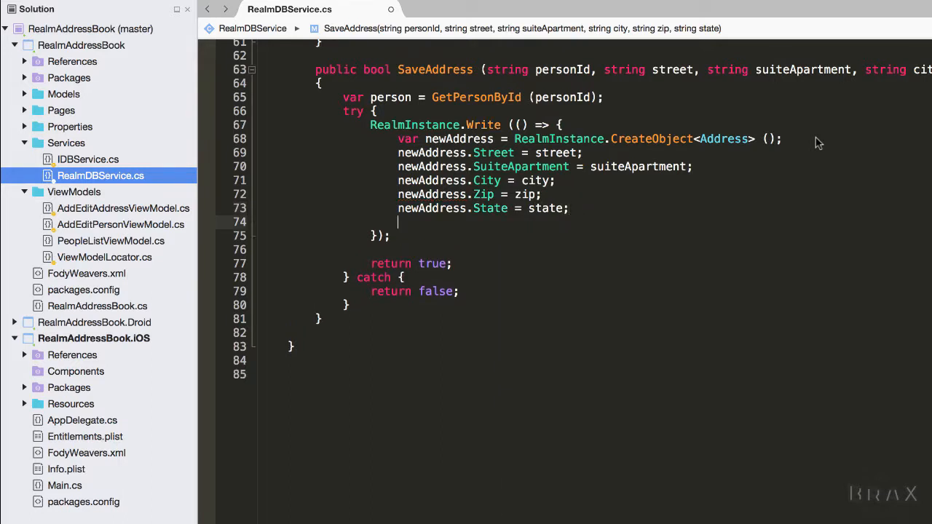
{"action": "type", "text": "person.Addresses.Add"}
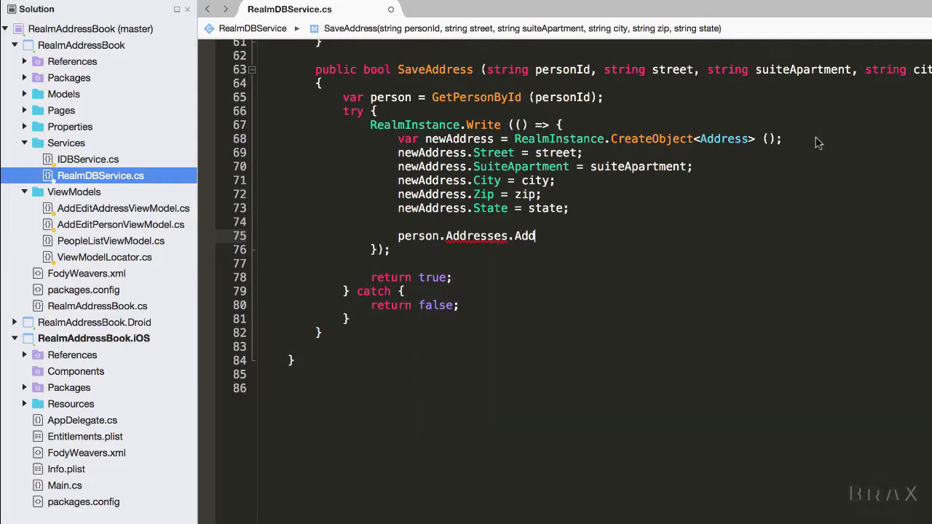
{"action": "type", "text": "("}
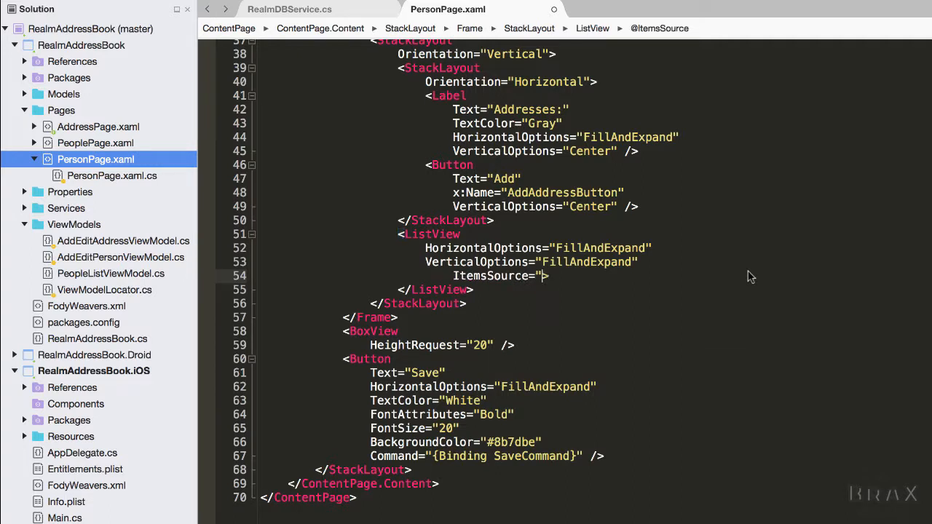
Bind the ListView ItemsSource to Addresses with a DataTemplate TextCell showing Street.
{"action": "type", "text": "{}"}
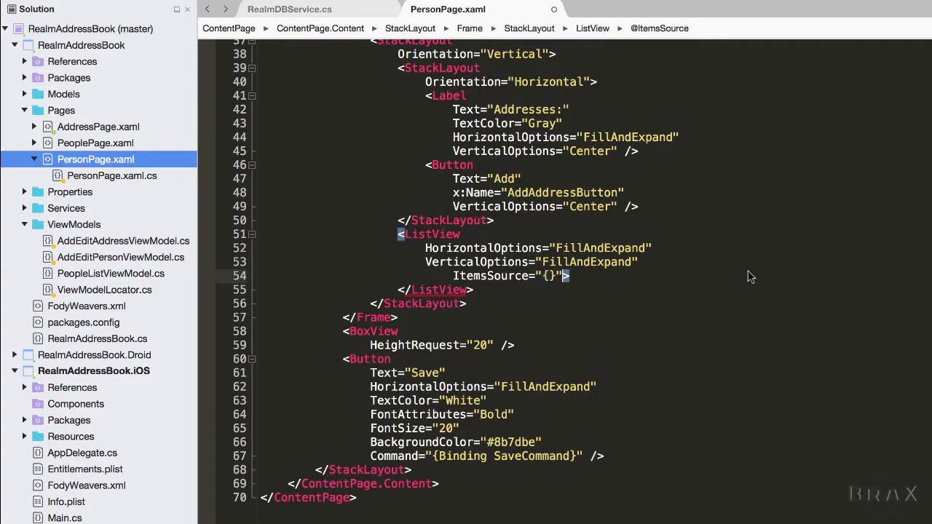
{"action": "type", "text": "{Binding Add}"}
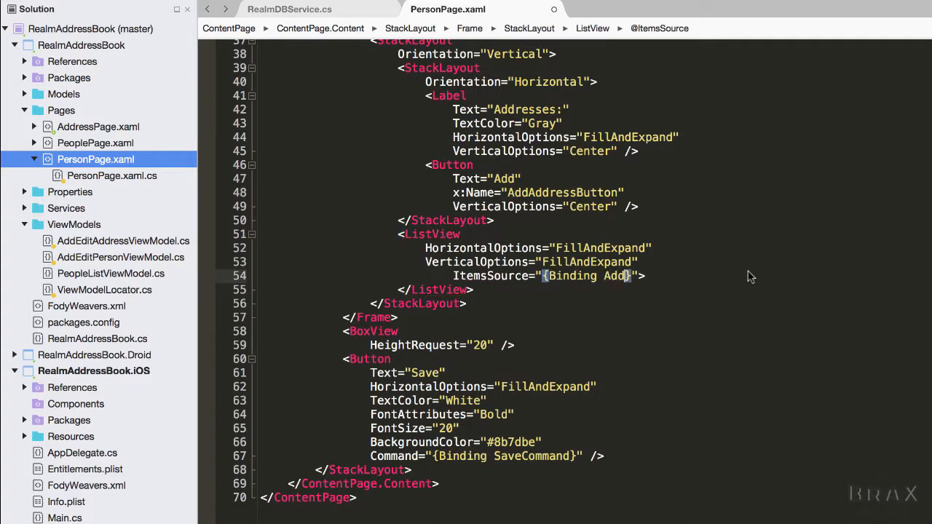
{"action": "key", "text": "cmd+s"}
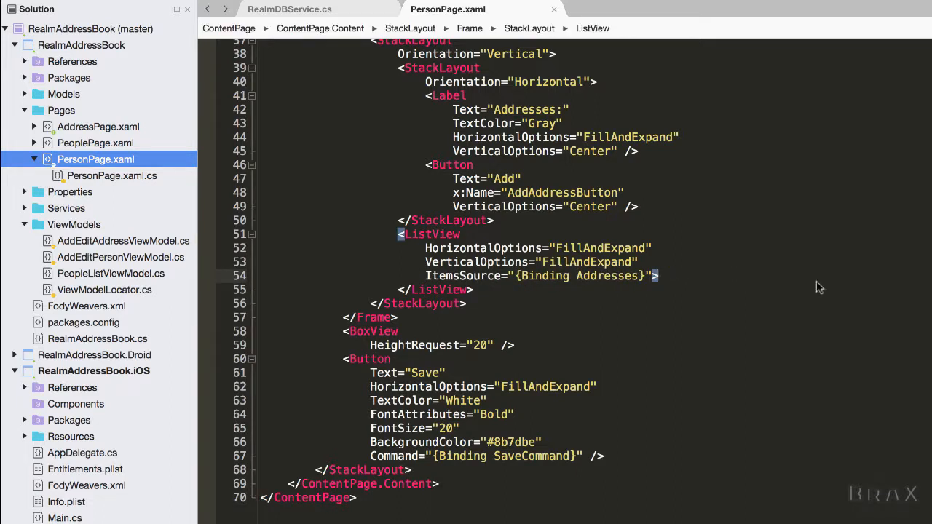
{"action": "type", "text": "ItemTemplate>"}
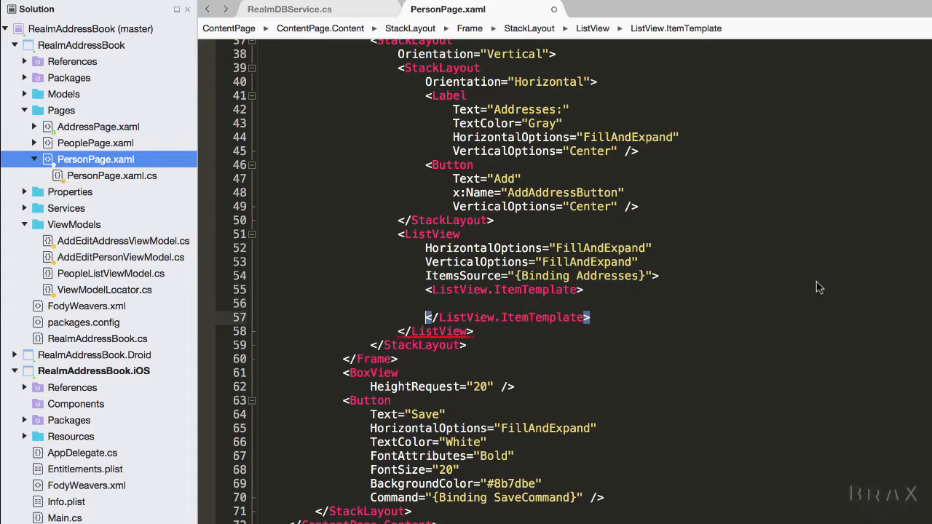
{"action": "type", "text": "<da"}
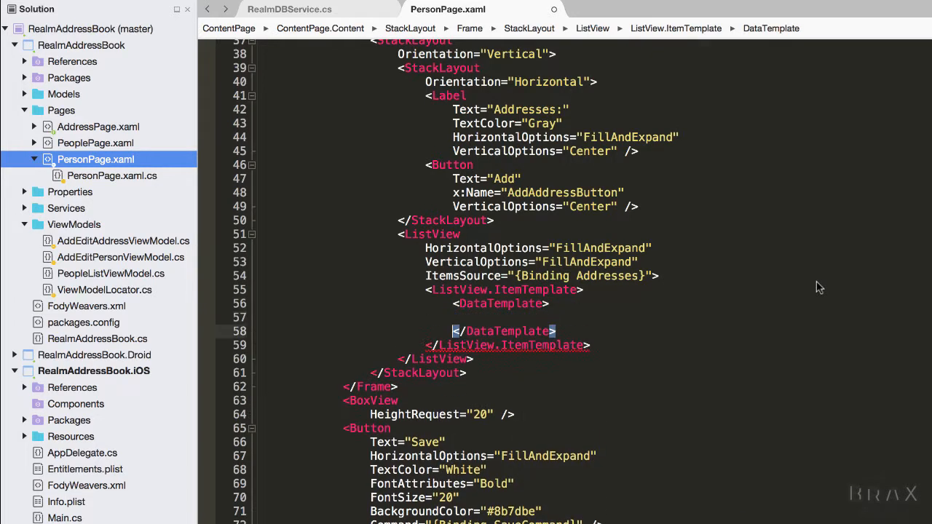
{"action": "type", "text": "<Tex"}
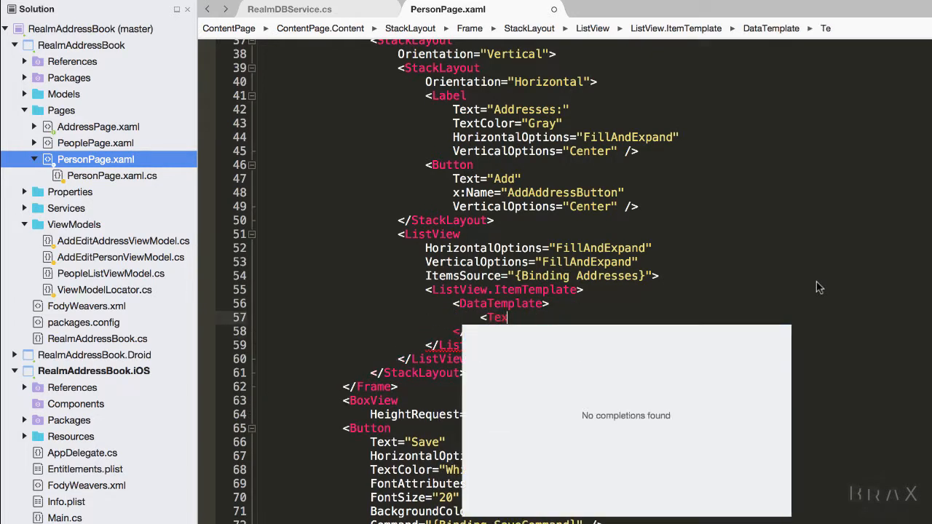
{"action": "type", "text": "Cell Text"}
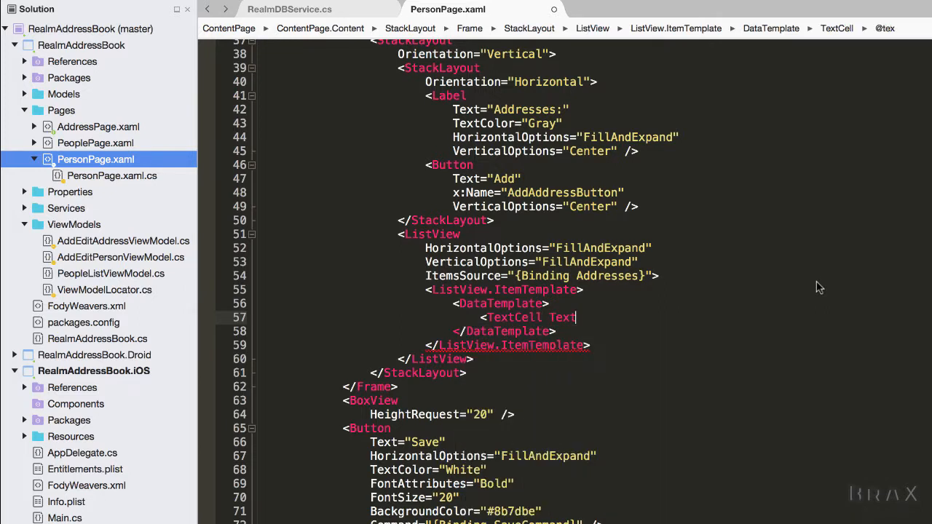
{"action": "type", "text": "=\"{"}
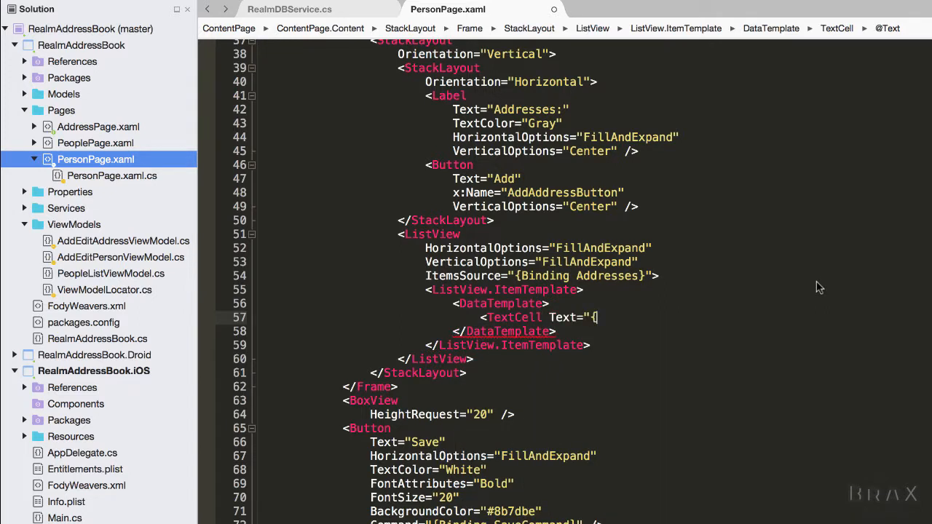
{"action": "type", "text": "Binding Street"}
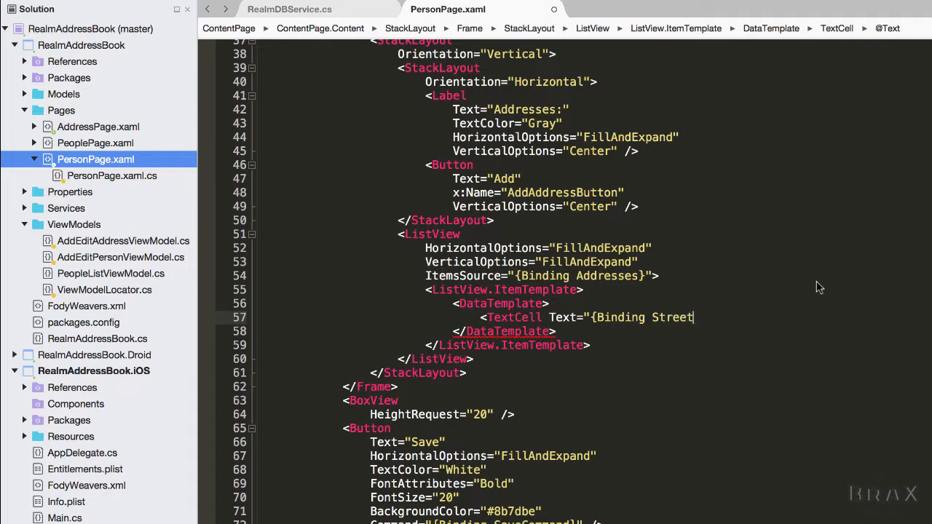
{"action": "type", "text": "}\""}
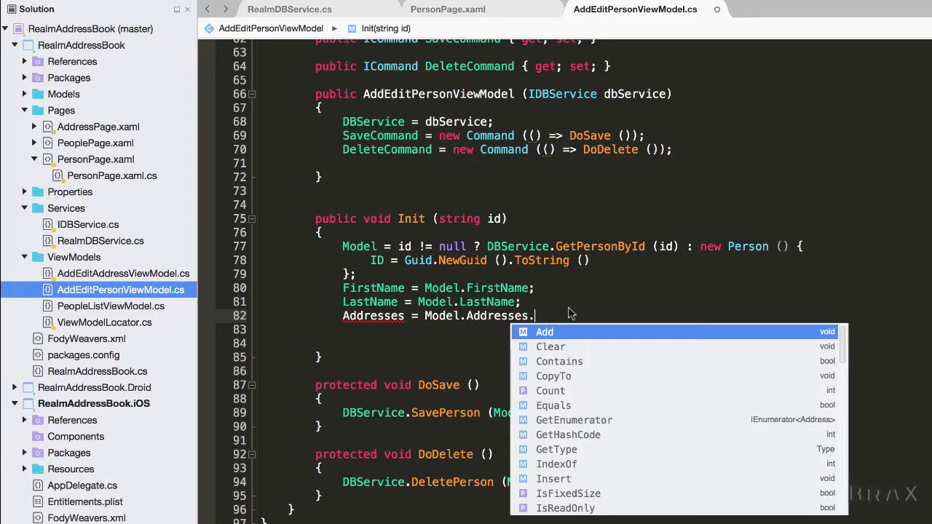
Set Addresses = Model.Addresses.ToList() in Init and add a saved public Refresh() method.
{"action": "type", "text": "ToList"}
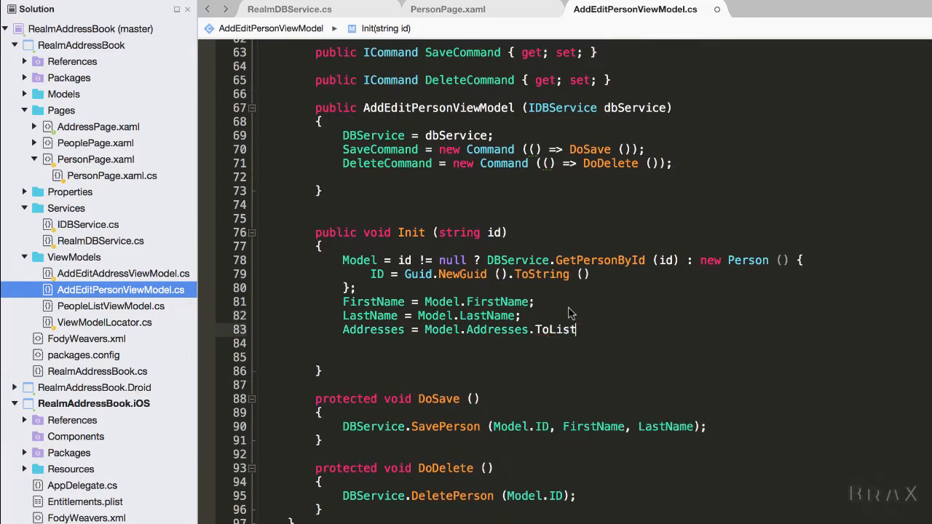
{"action": "key", "text": "cmd+s"}
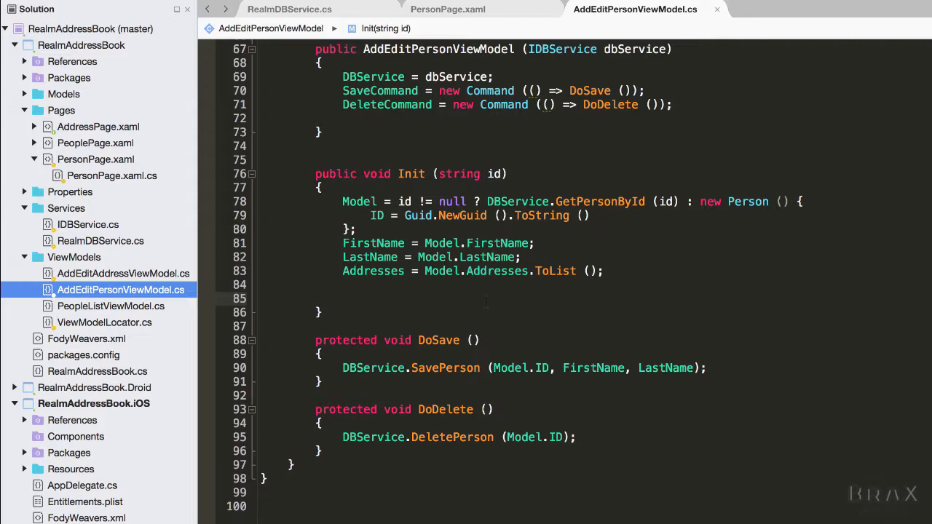
{"action": "type", "text": "[pu"}
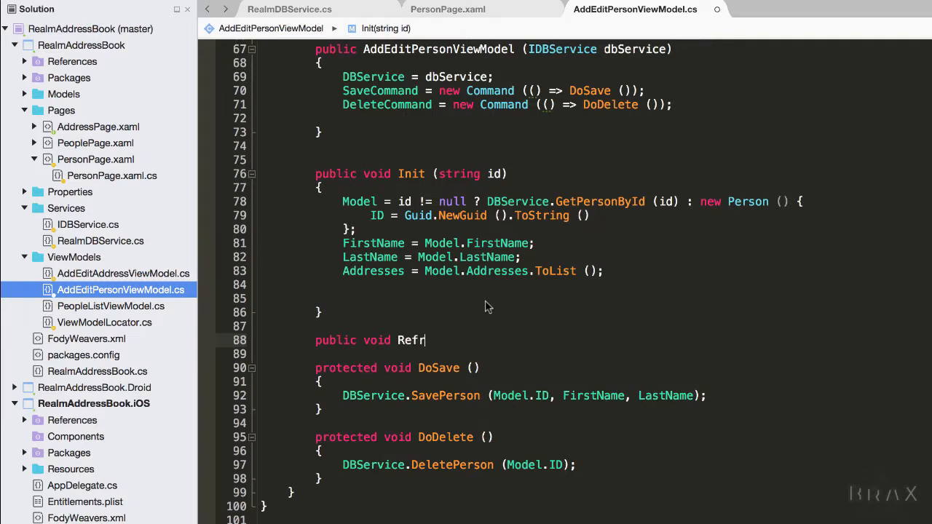
{"action": "type", "text": "esh()"}
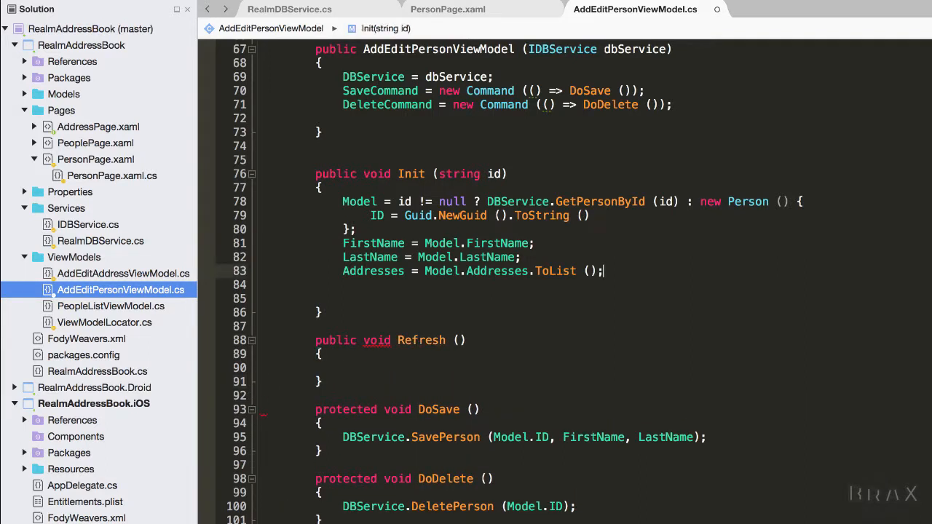
{"action": "key", "text": "cmd+c"}
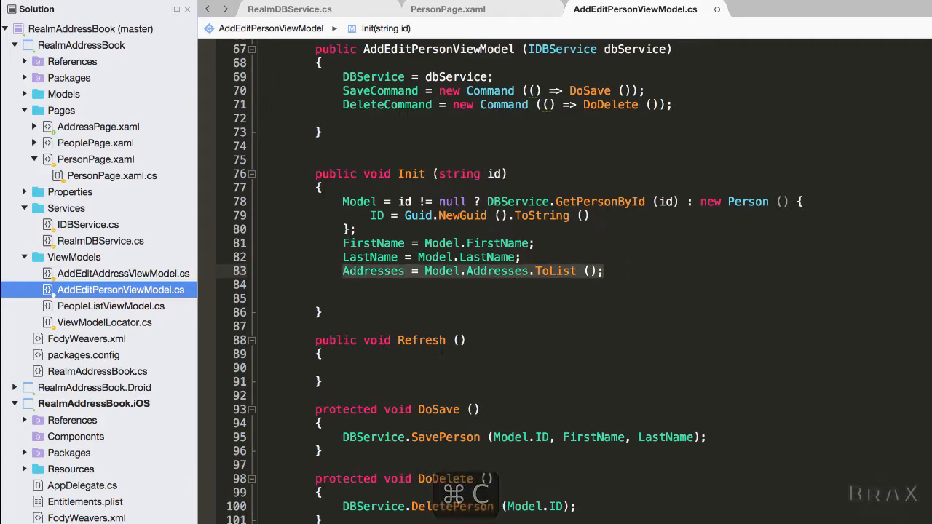
{"action": "key", "text": "cmd+s"}
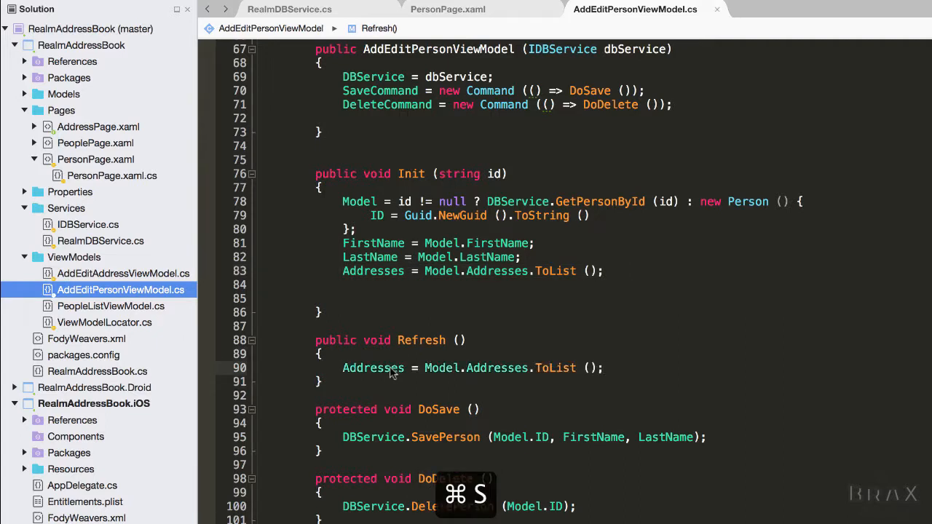
{"action": "left_click", "coordinate": [111, 175]}
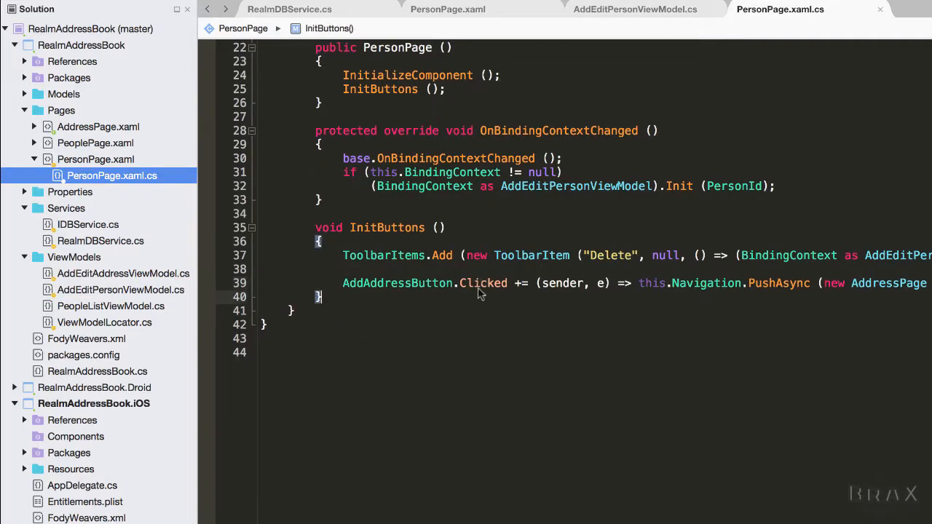
Override OnAppearing in PersonPage to call Refresh() on a non-null AddEditPersonViewModel, then run.
{"action": "type", "text": "override ona"}
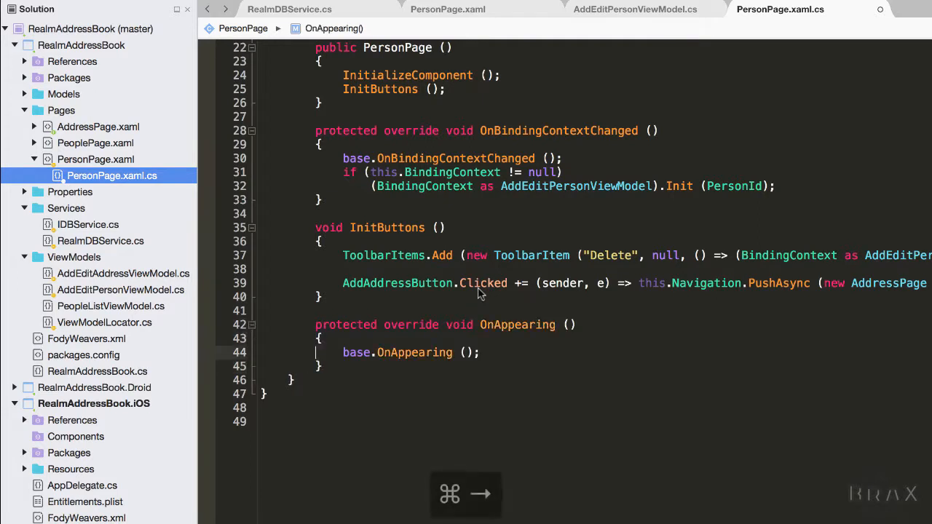
{"action": "type", "text": "(d"}
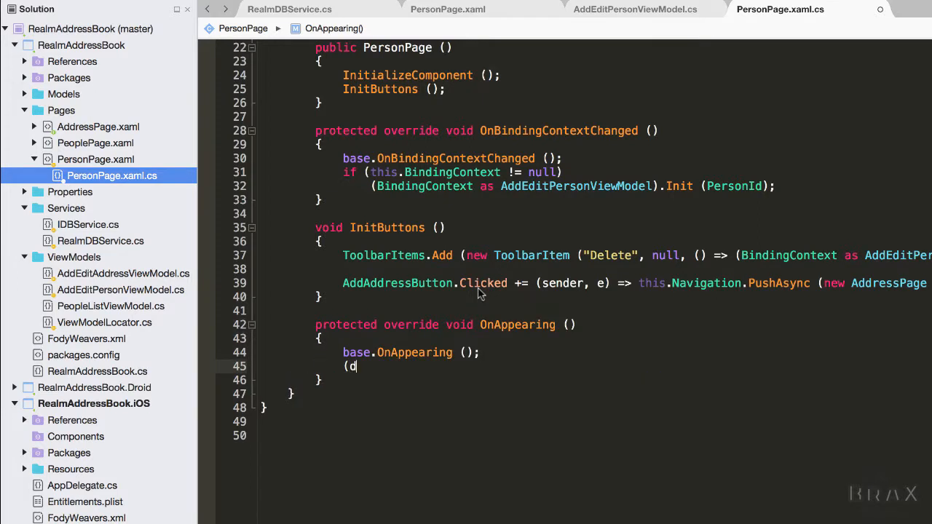
{"action": "type", "text": "BindingContext as"}
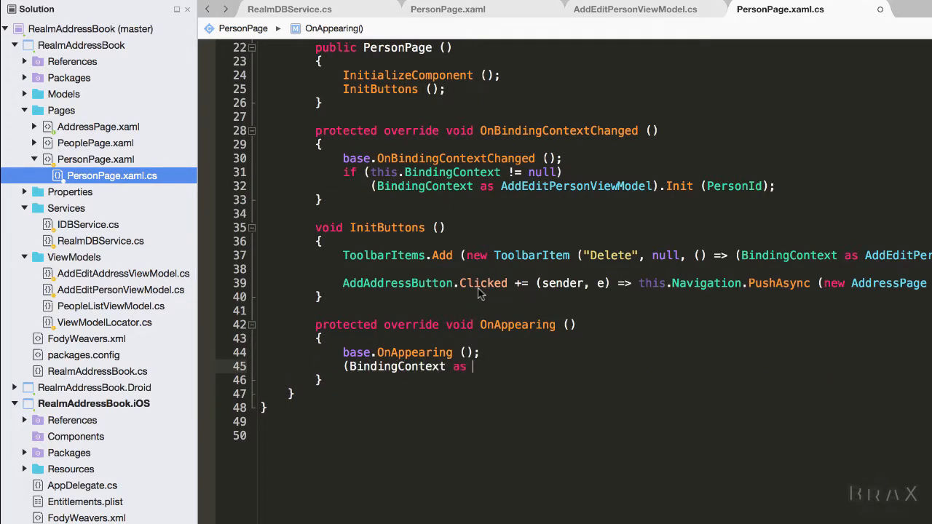
{"action": "type", "text": "Adde"}
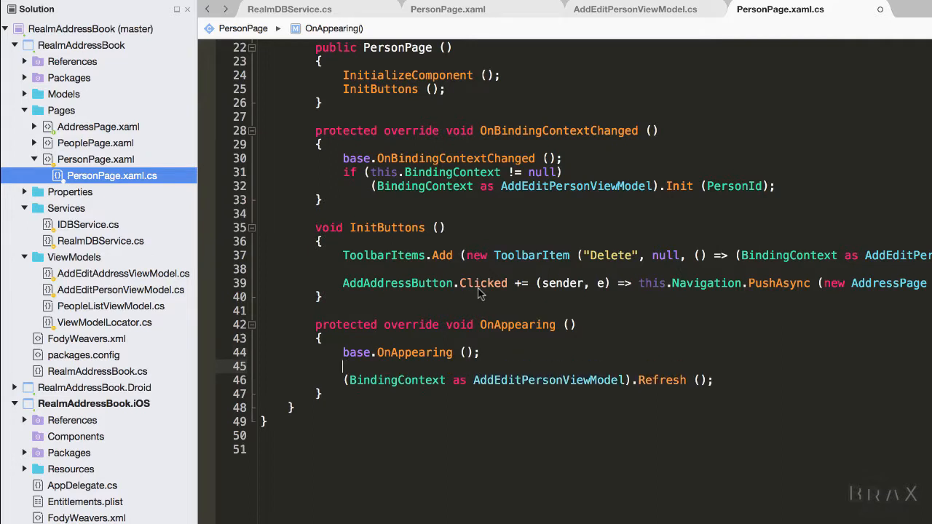
{"action": "type", "text": "if(bindingc"}
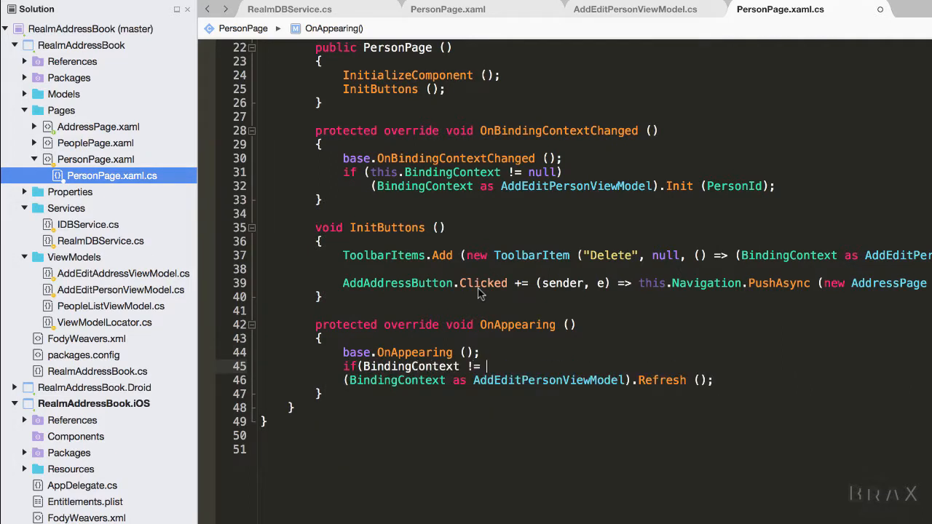
{"action": "key", "text": "cmd+s"}
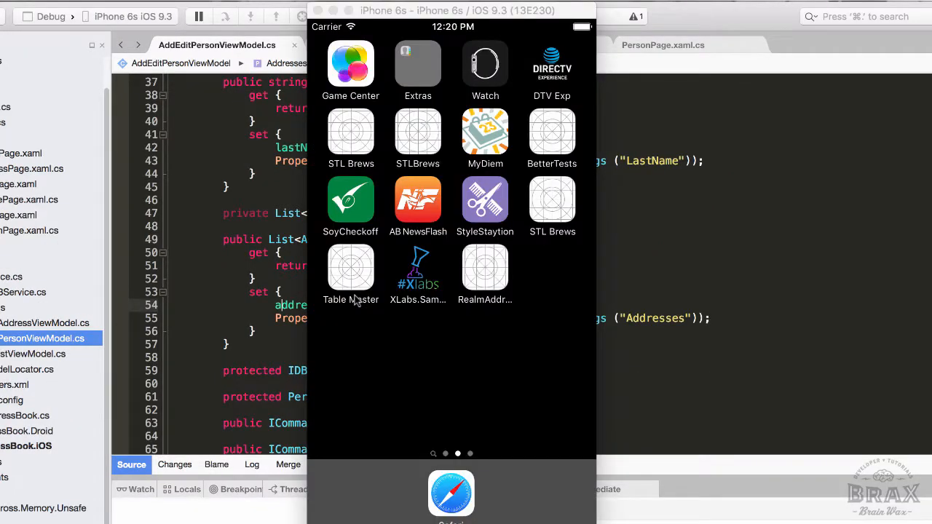
{"action": "left_click", "coordinate": [485, 273]}
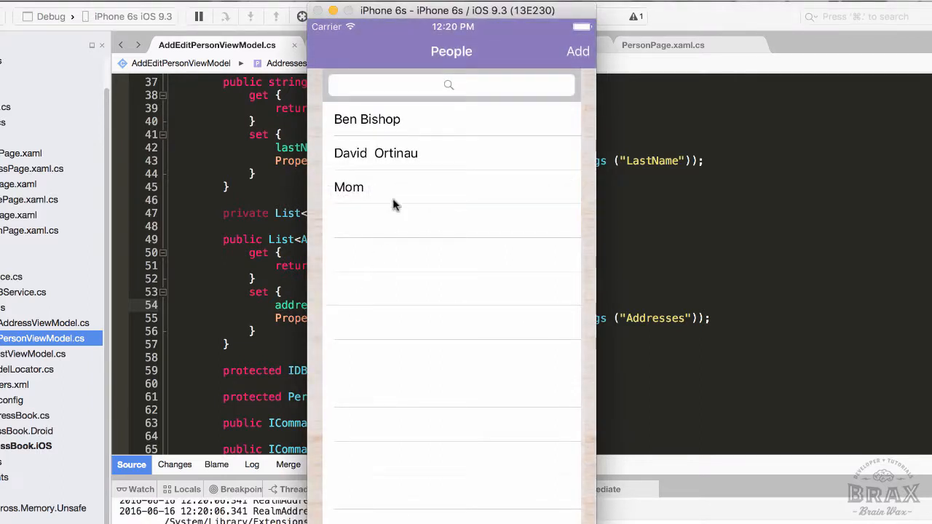
{"action": "left_click", "coordinate": [367, 119]}
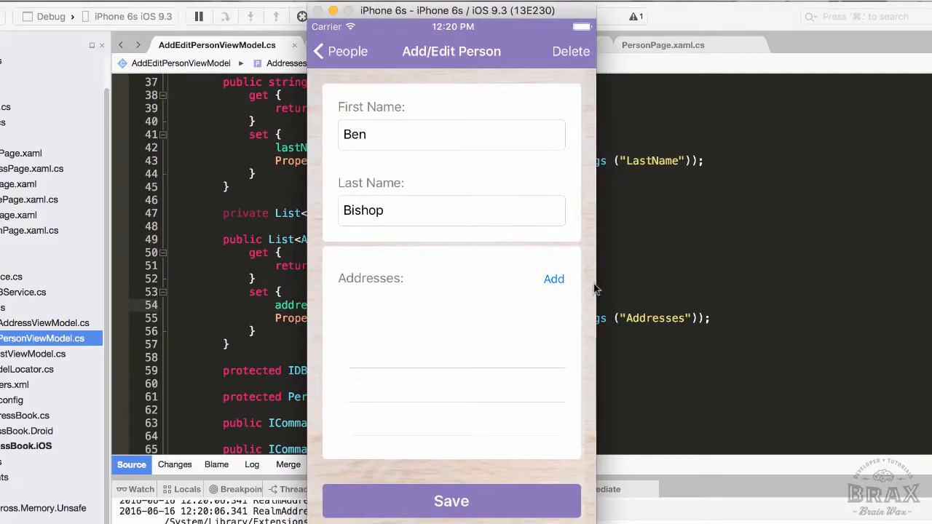
{"action": "left_click", "coordinate": [553, 279]}
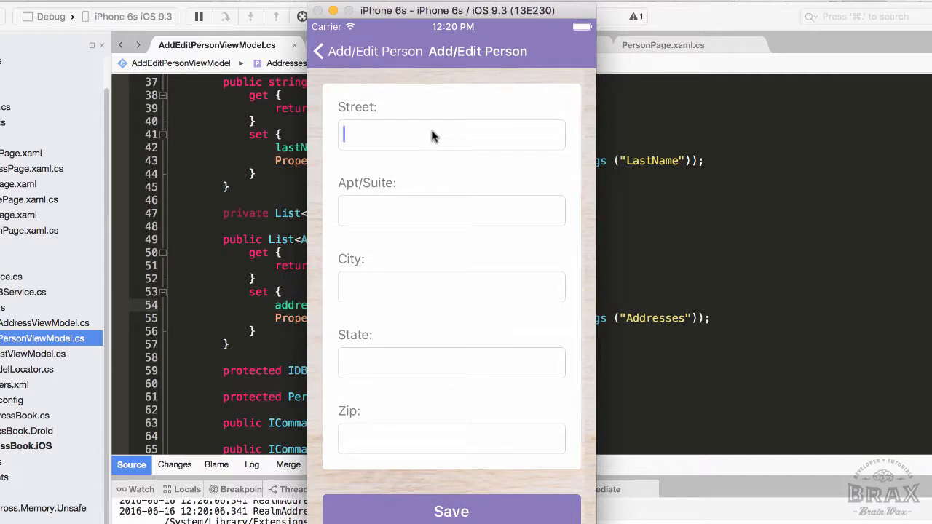
Enter 124 Hello World, Saint Louis, MO, 63010 and save the address.
{"action": "type", "text": "124"}
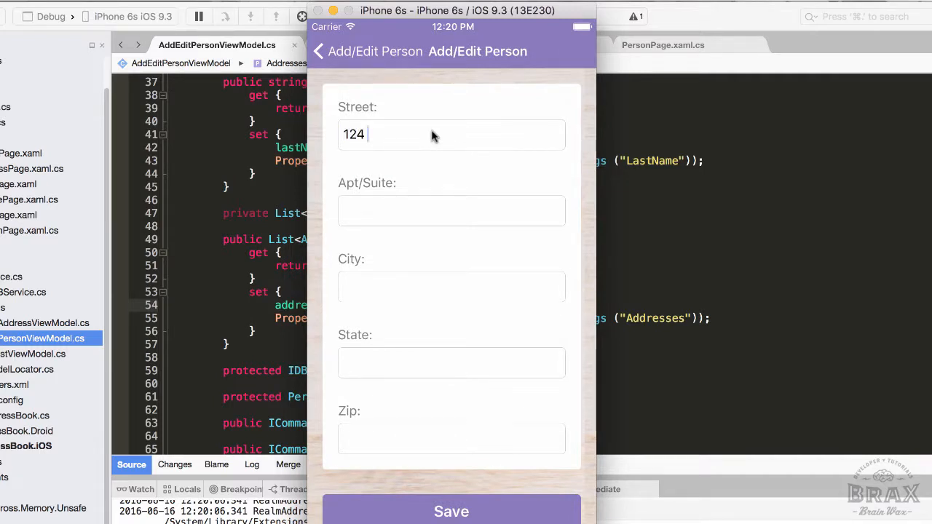
{"action": "type", "text": "Hell World"}
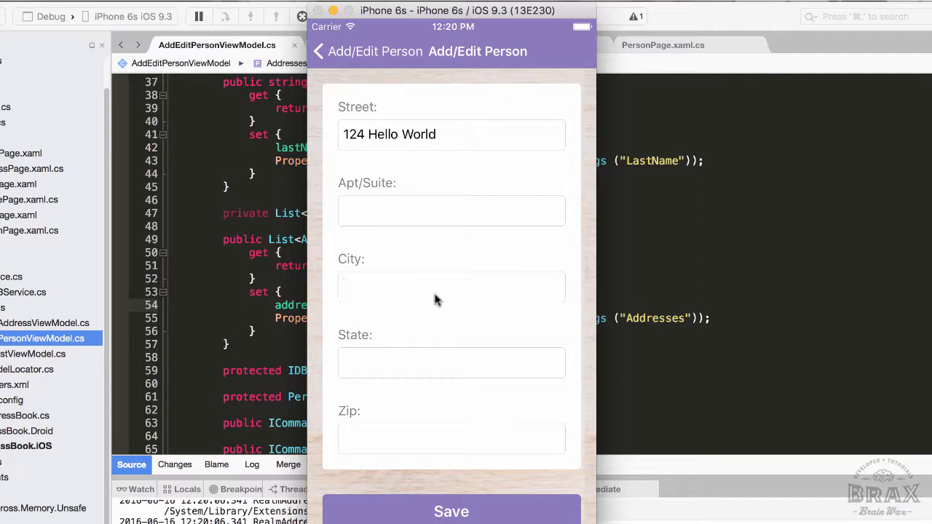
{"action": "type", "text": "Saint Loui"}
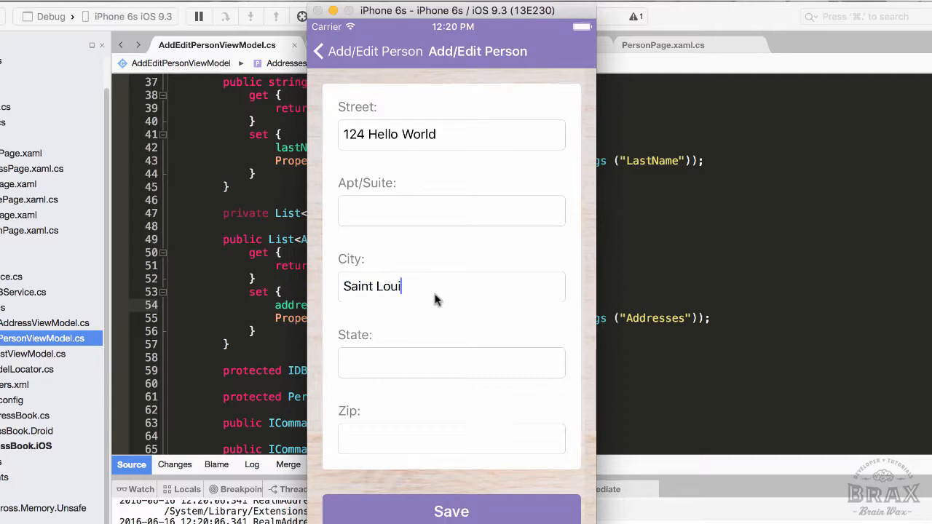
{"action": "type", "text": "MO"}
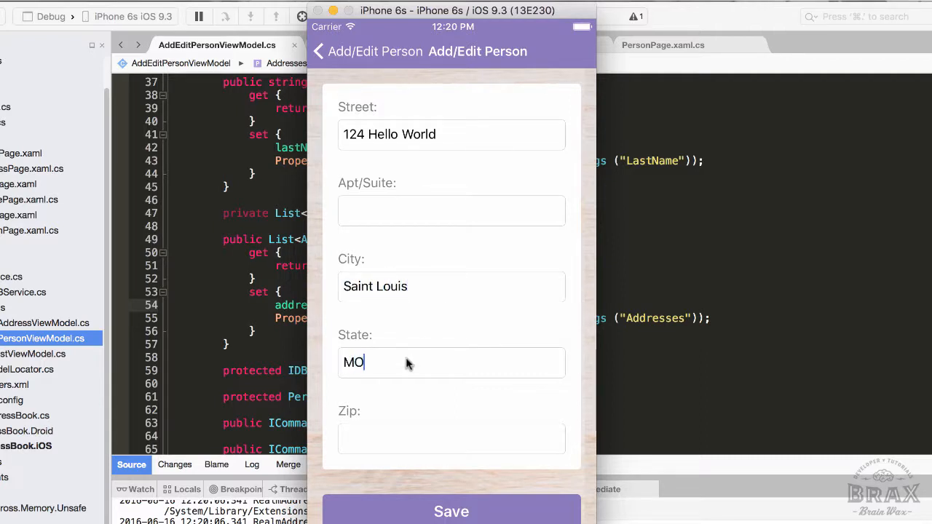
{"action": "type", "text": "6"}
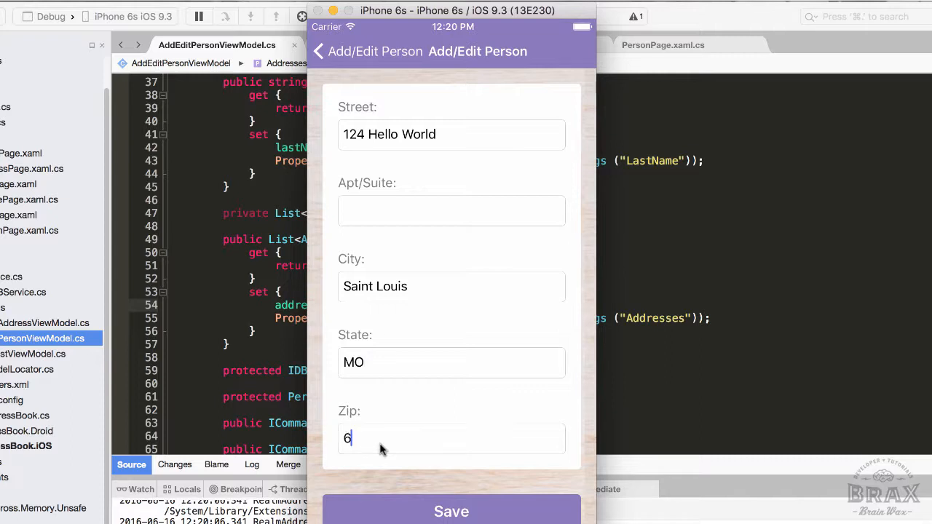
{"action": "type", "text": "301"}
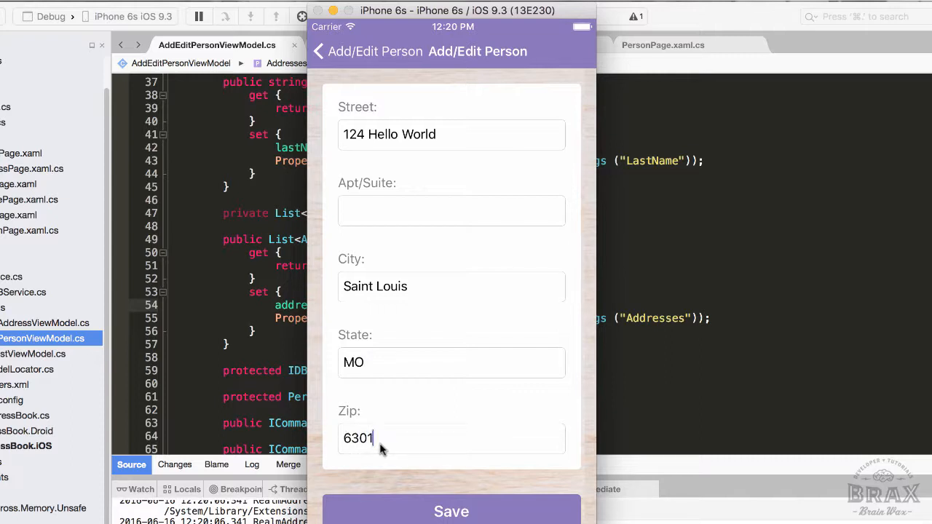
{"action": "type", "text": "0"}
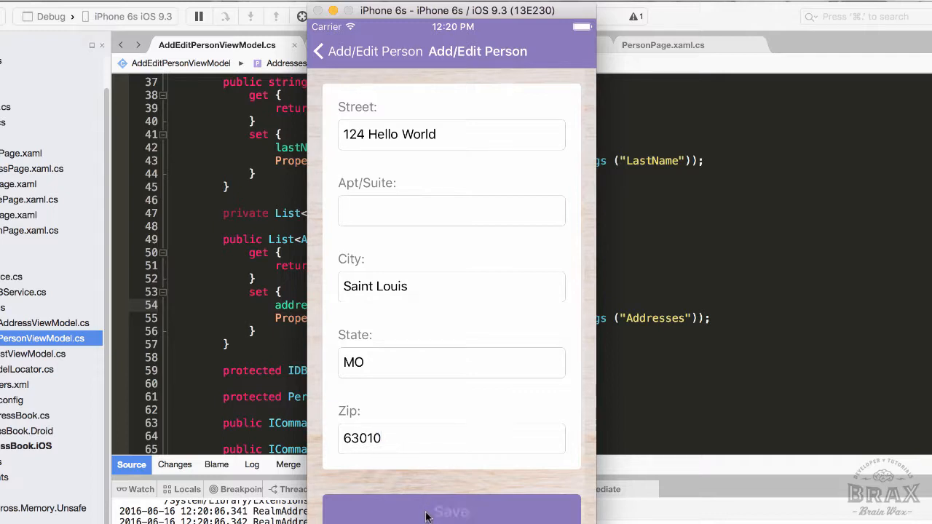
{"action": "left_click", "coordinate": [318, 51]}
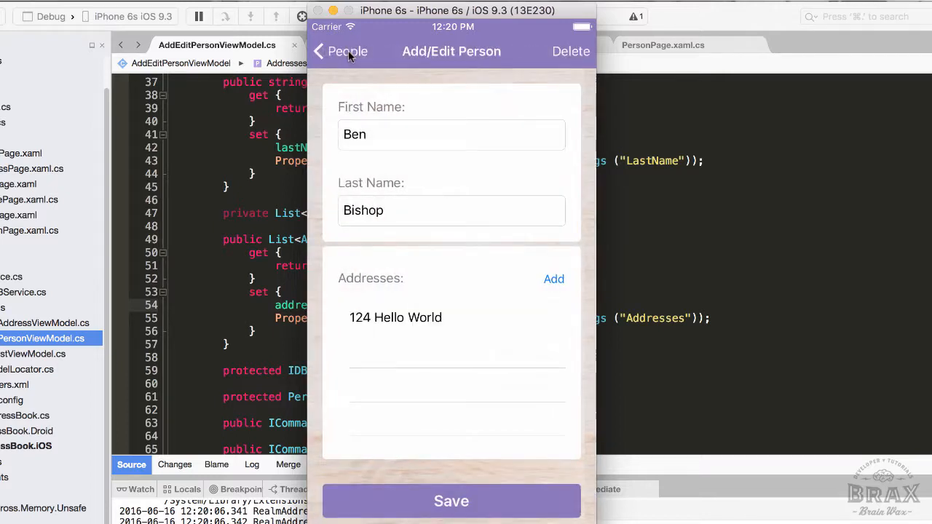